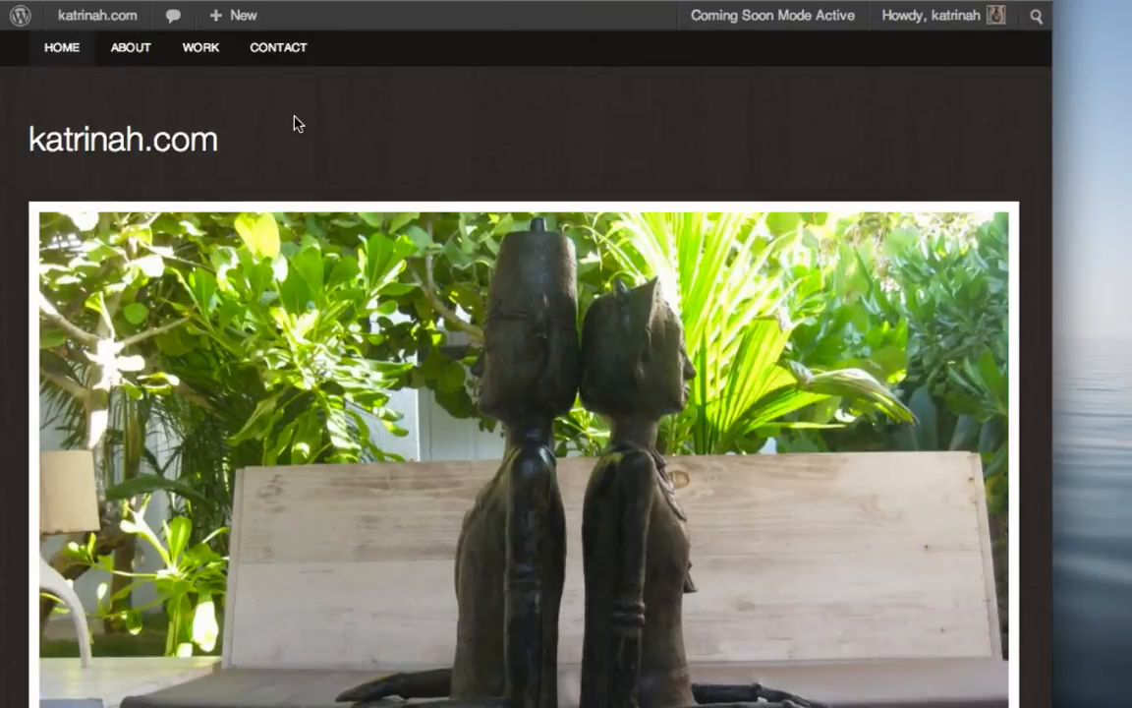
pyautogui.moveTo(291, 102)
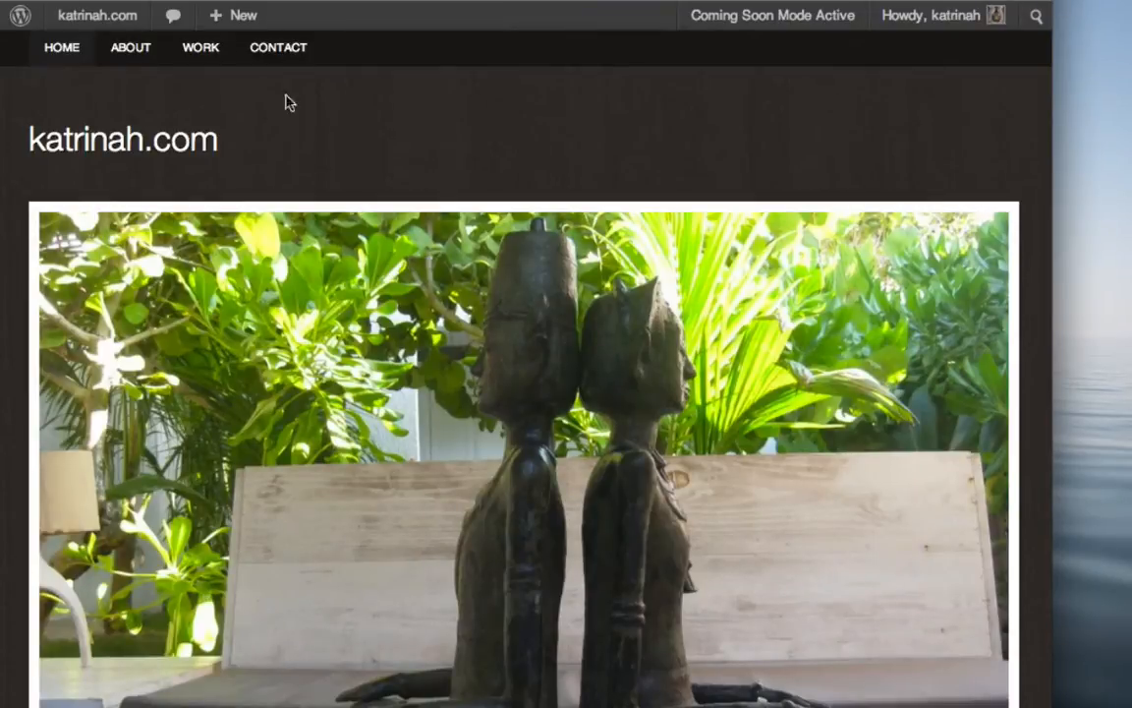
# View the Contact page via the top navigation, showing the missing contact e-mail error.
pyautogui.click(279, 48)
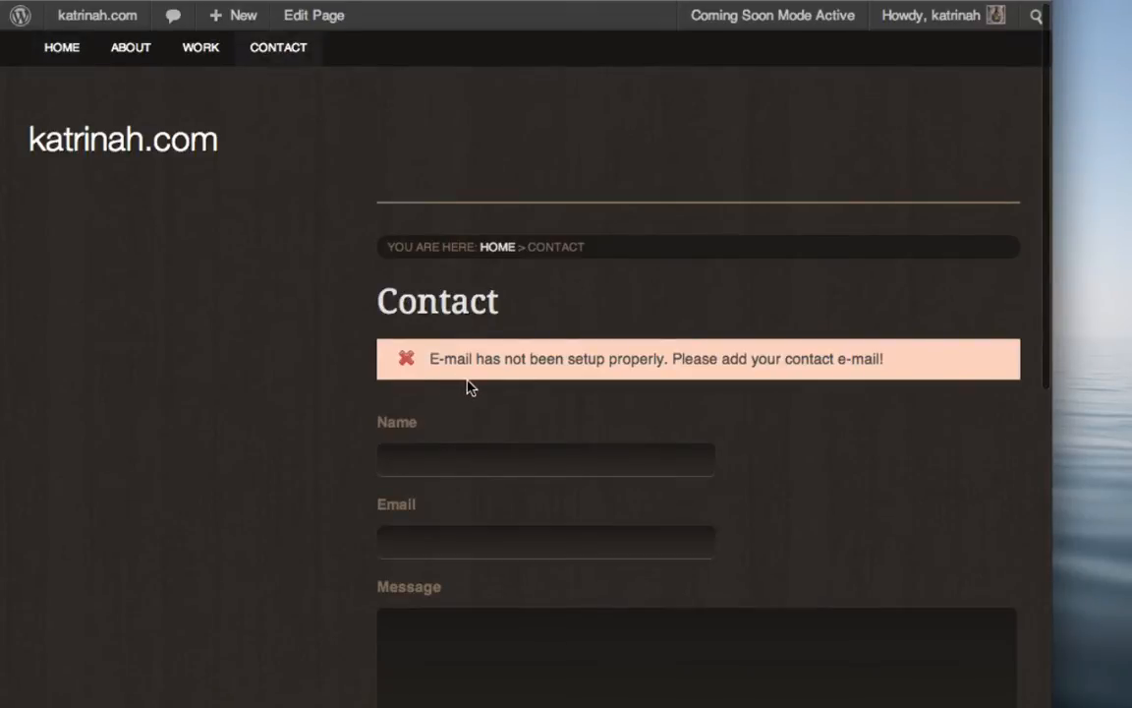
pyautogui.moveTo(639, 385)
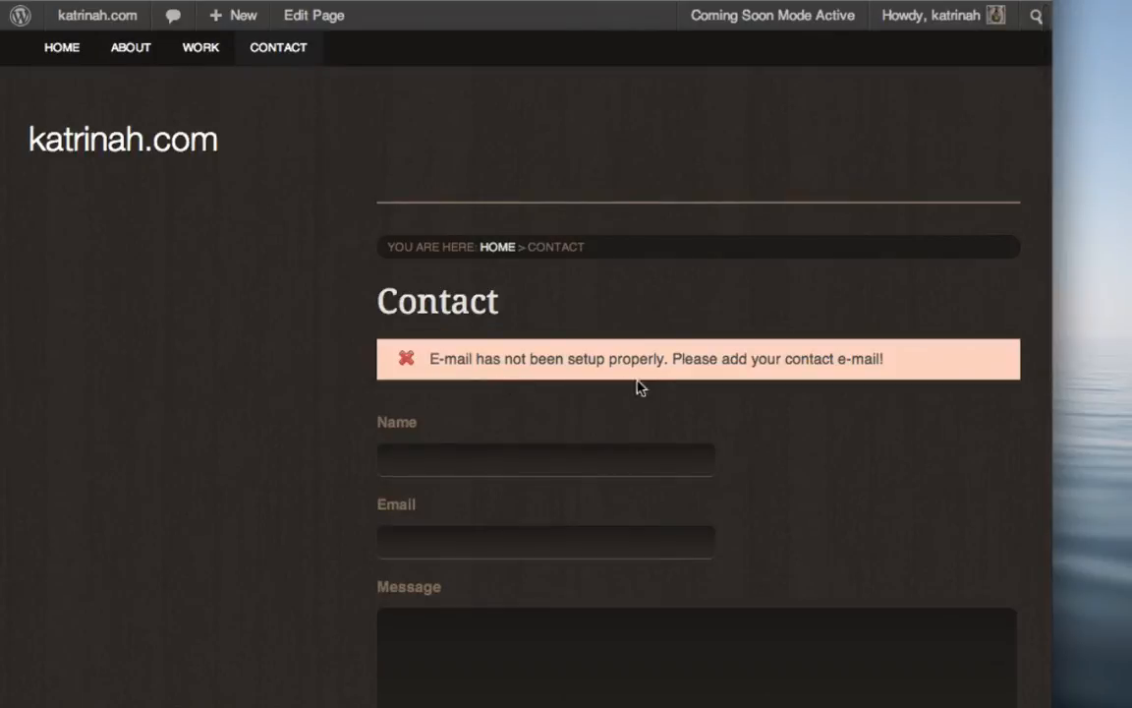
pyautogui.moveTo(684, 387)
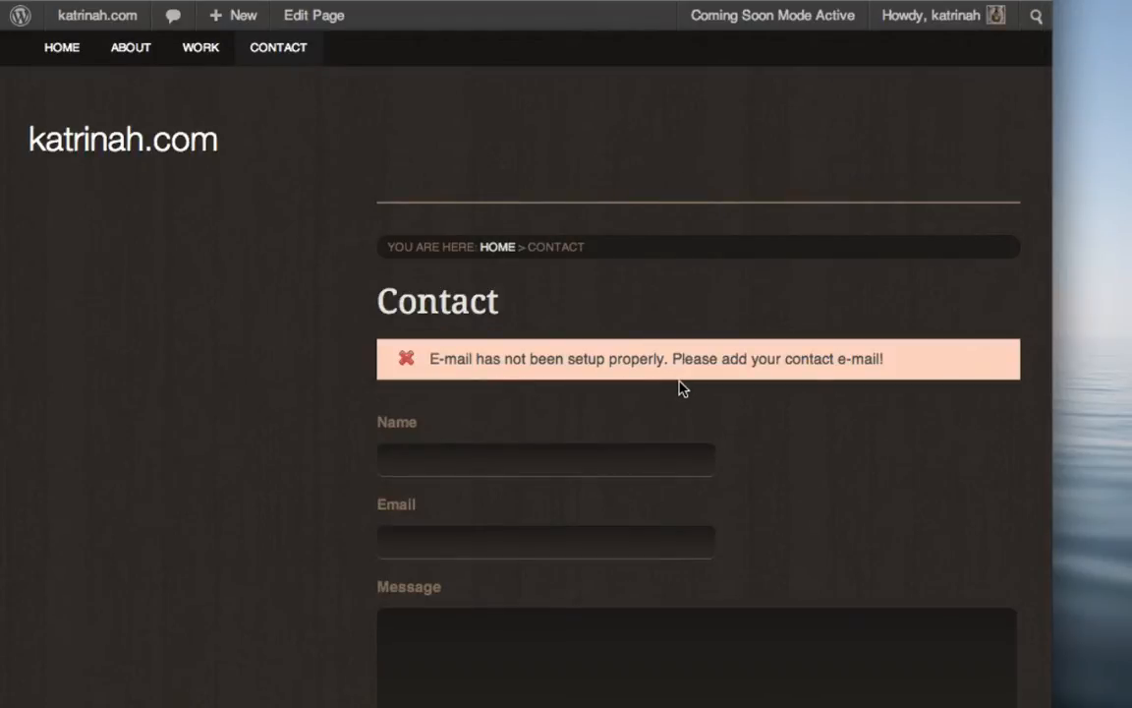
pyautogui.moveTo(678, 377)
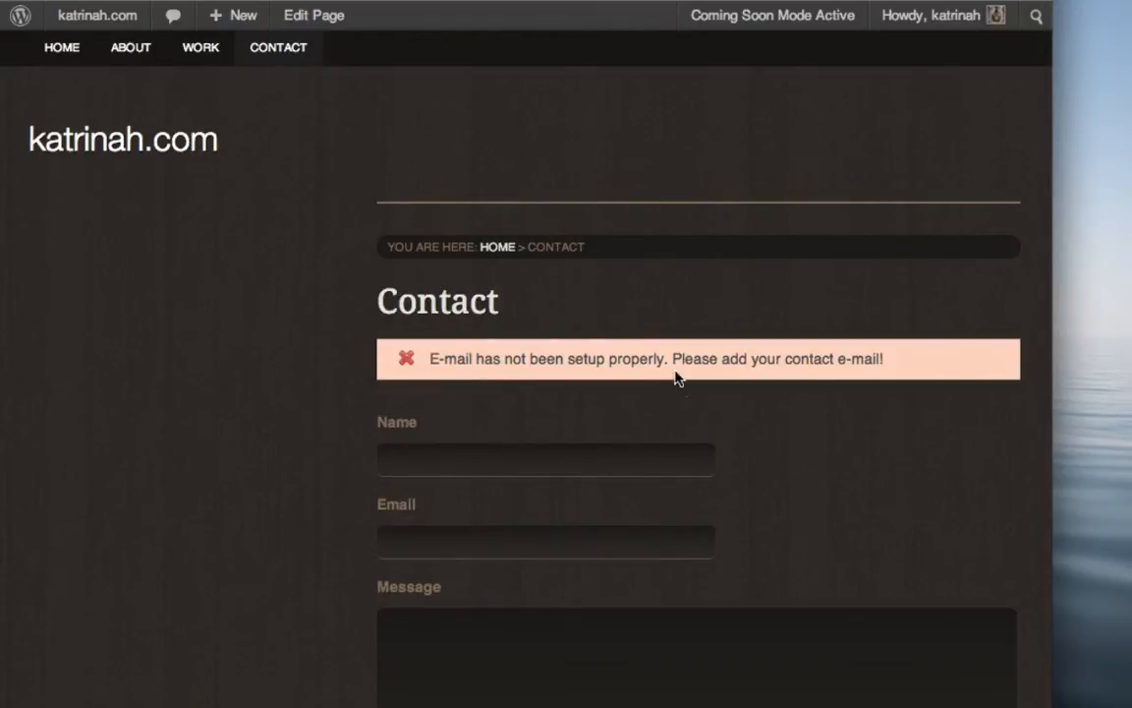
pyautogui.moveTo(849, 440)
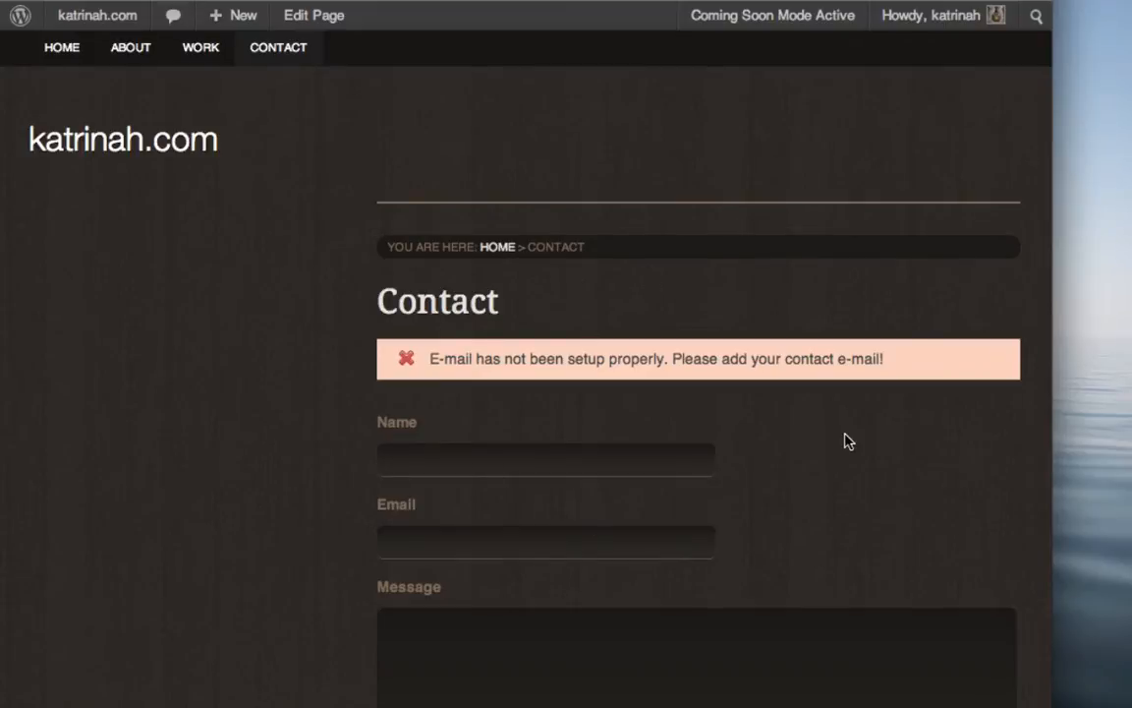
pyautogui.moveTo(424, 377)
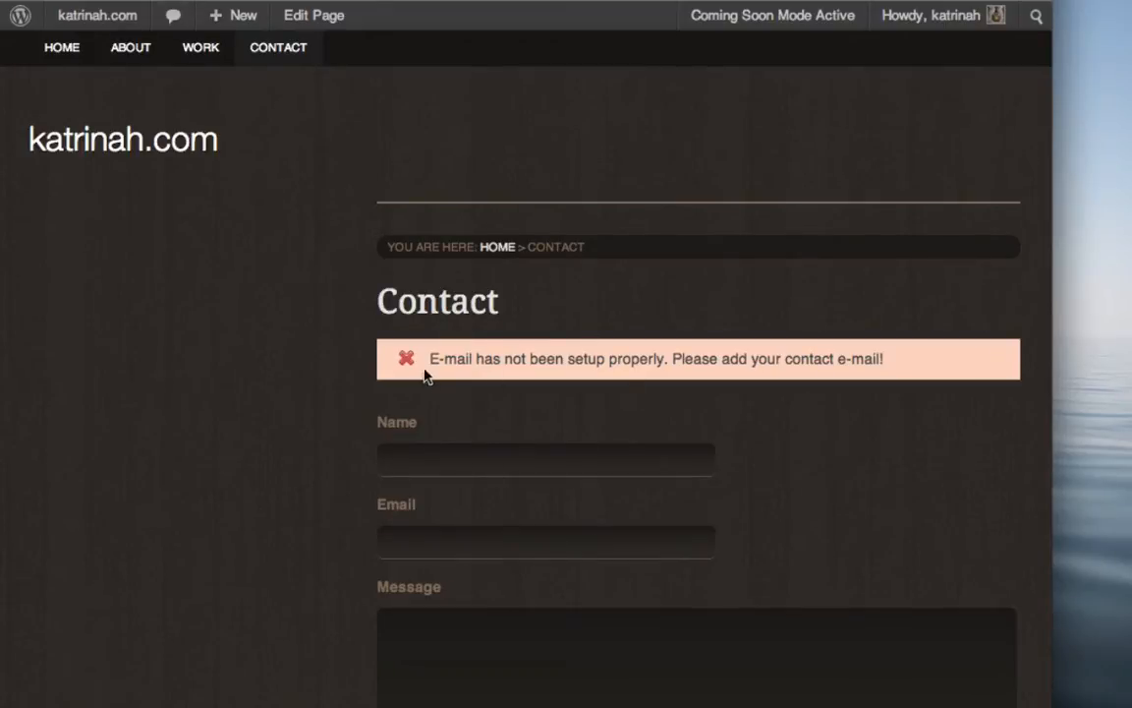
pyautogui.moveTo(550, 352)
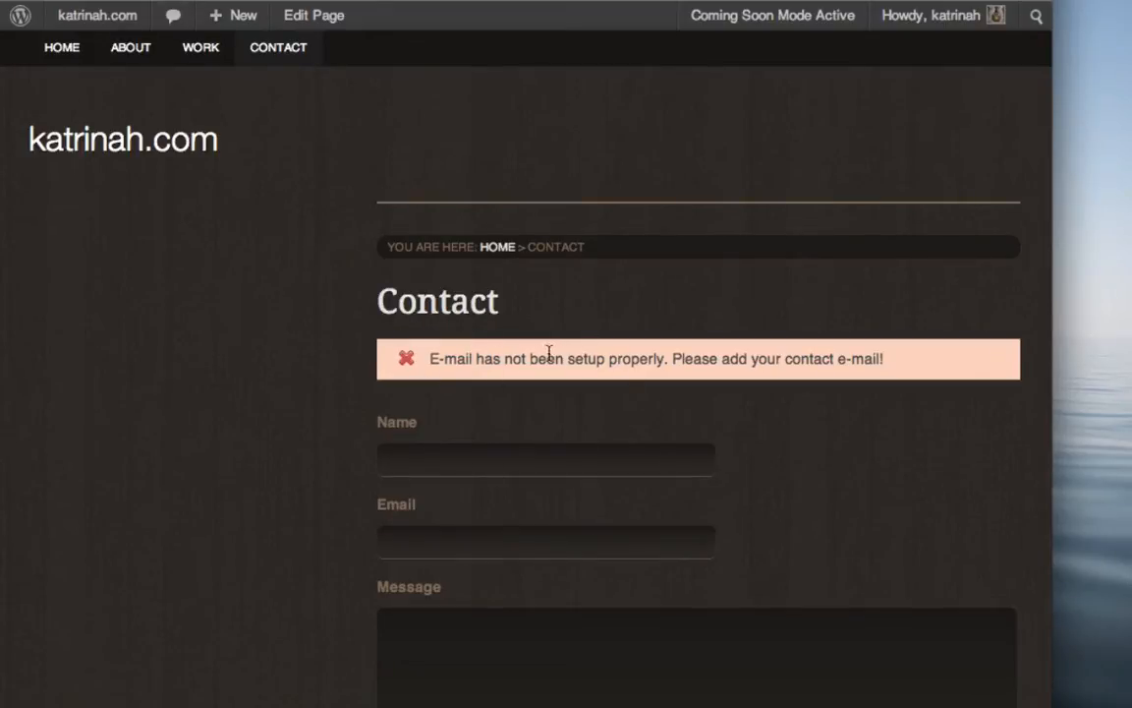
# Go from the live site to the admin Dashboard via the admin bar's site menu.
pyautogui.click(96, 16)
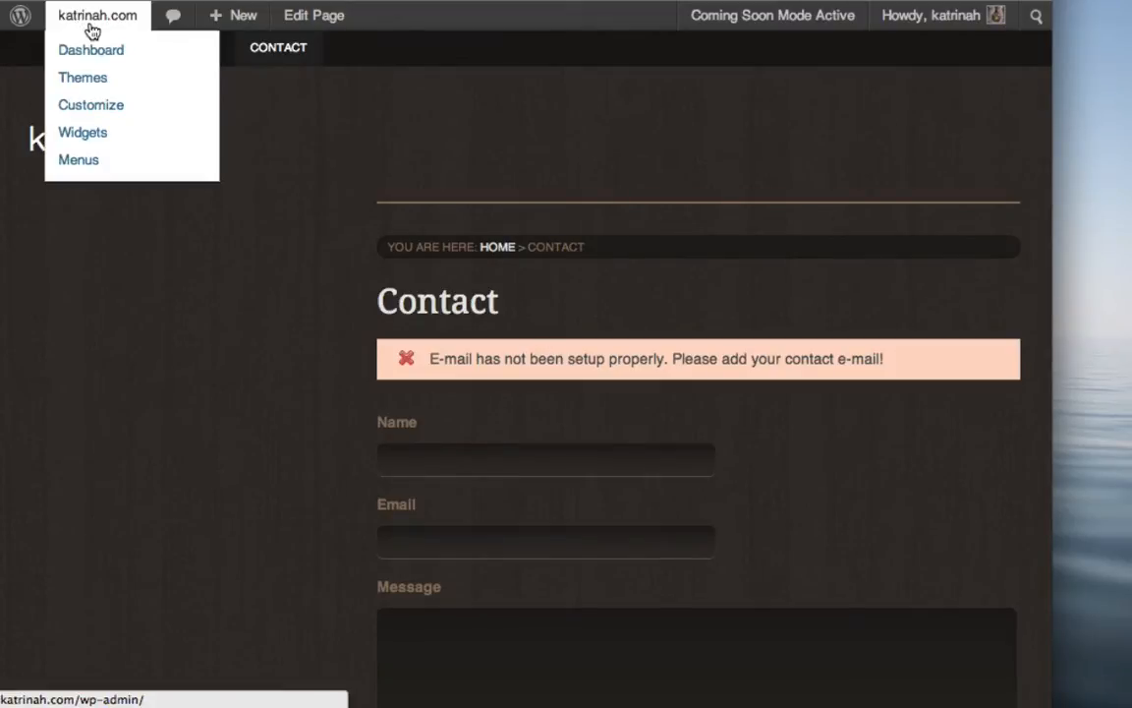
pyautogui.click(91, 49)
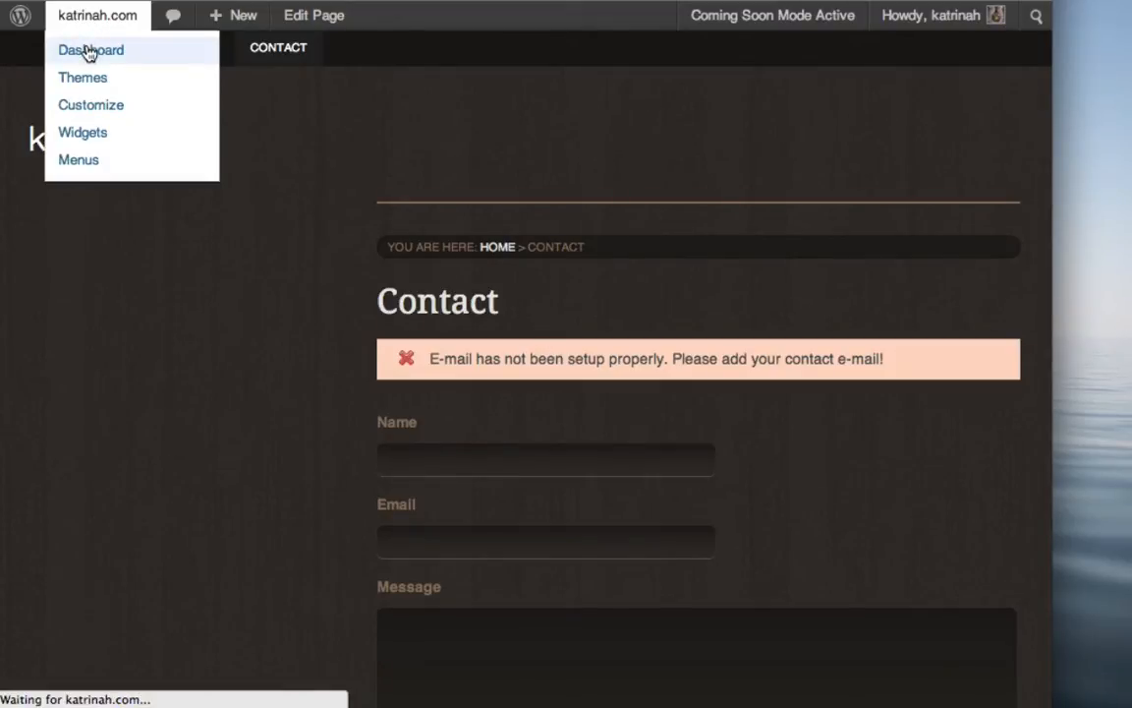
pyautogui.click(90, 49)
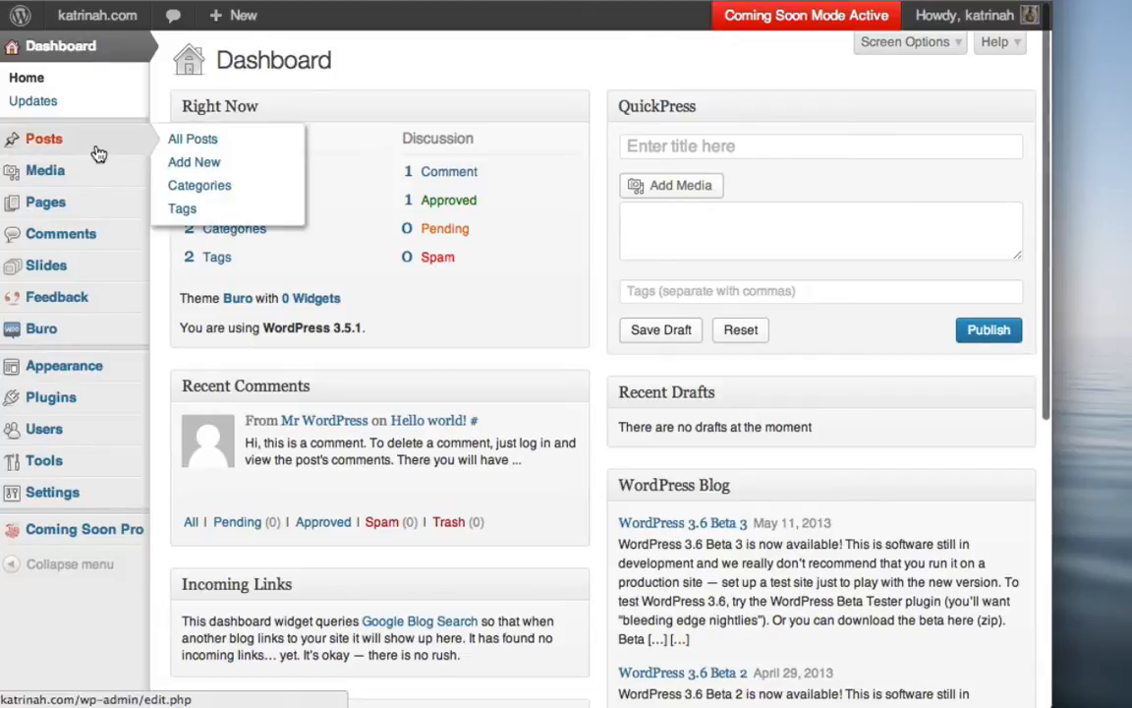
pyautogui.moveTo(42, 328)
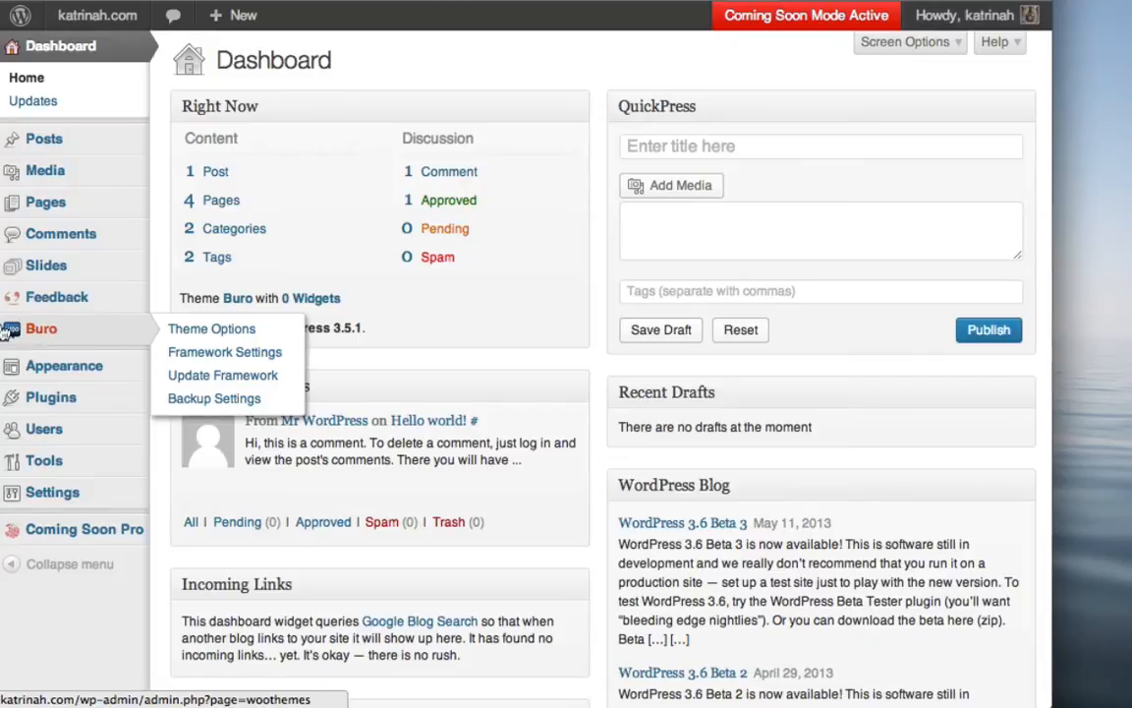
pyautogui.moveTo(42, 329)
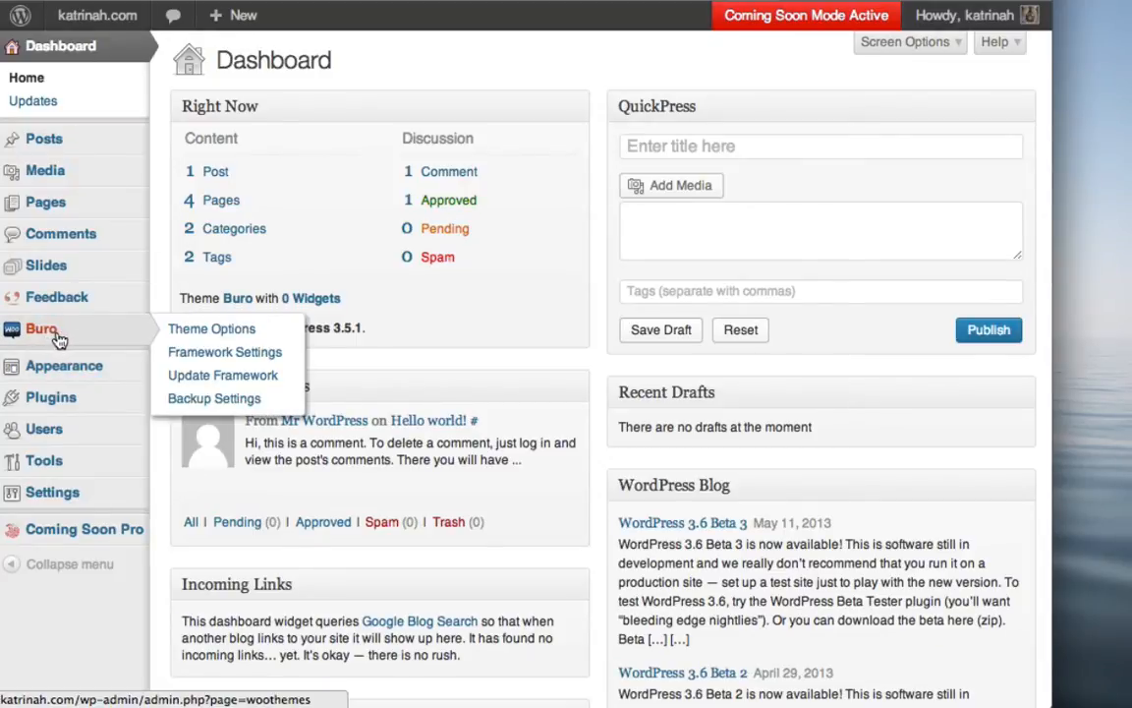
pyautogui.moveTo(213, 328)
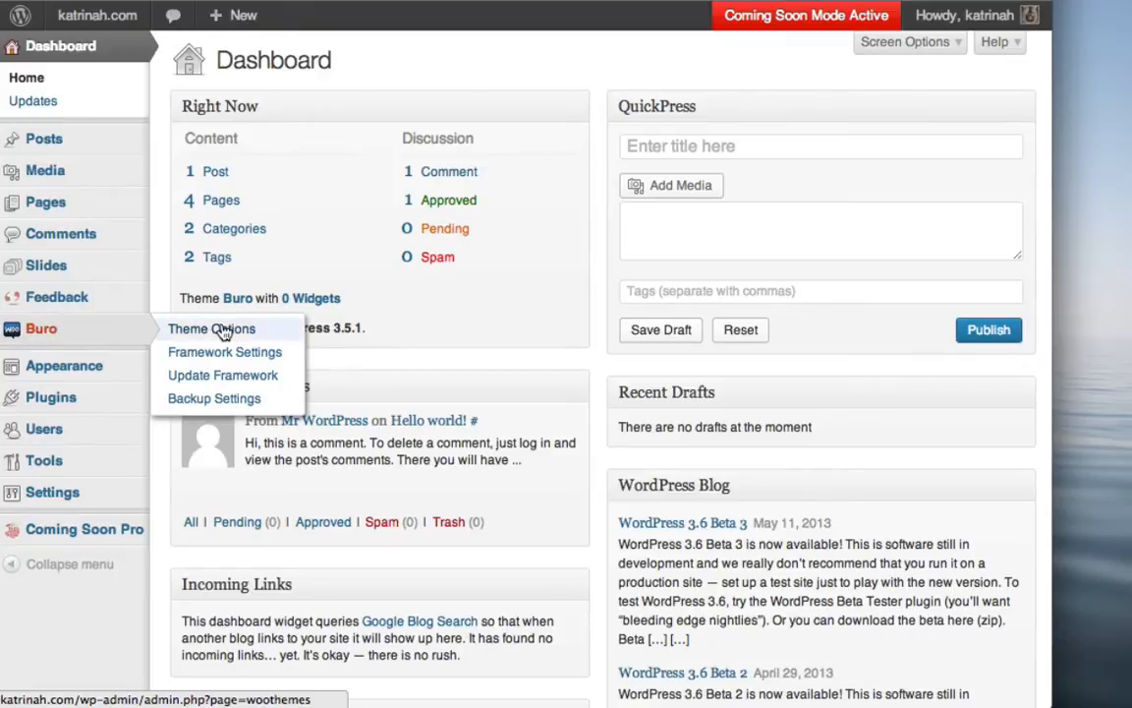
pyautogui.moveTo(224, 332)
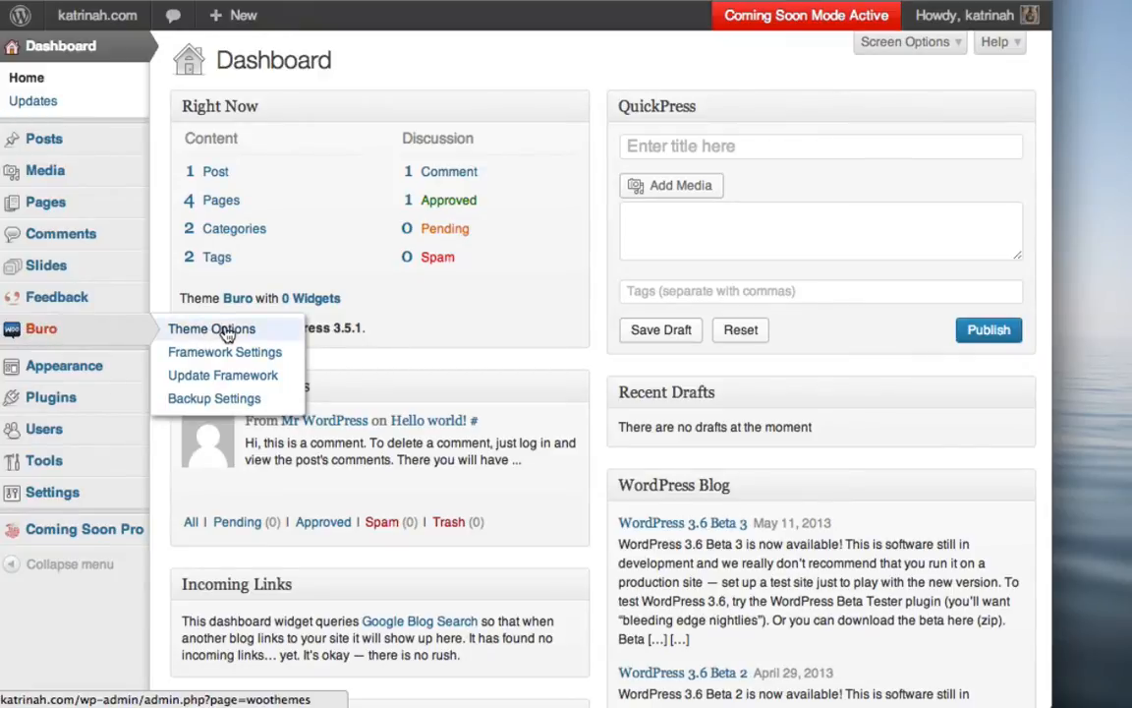
# Show the Buro Theme Options with the General Settings group expanded.
pyautogui.click(210, 328)
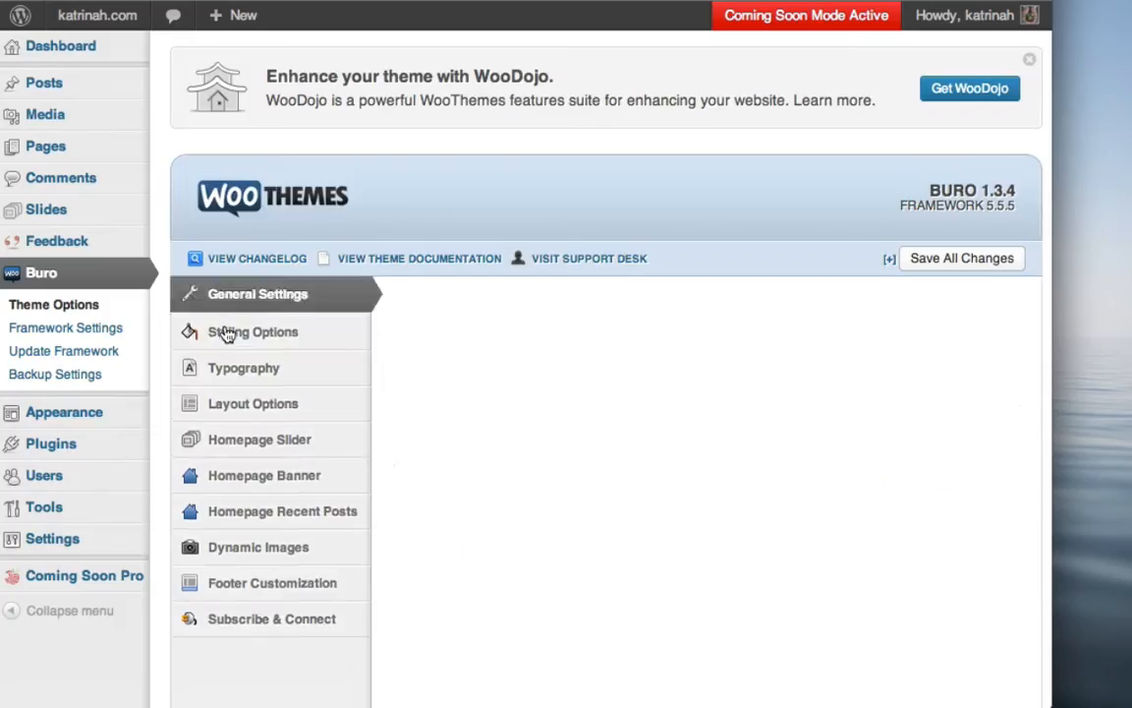
pyautogui.click(258, 294)
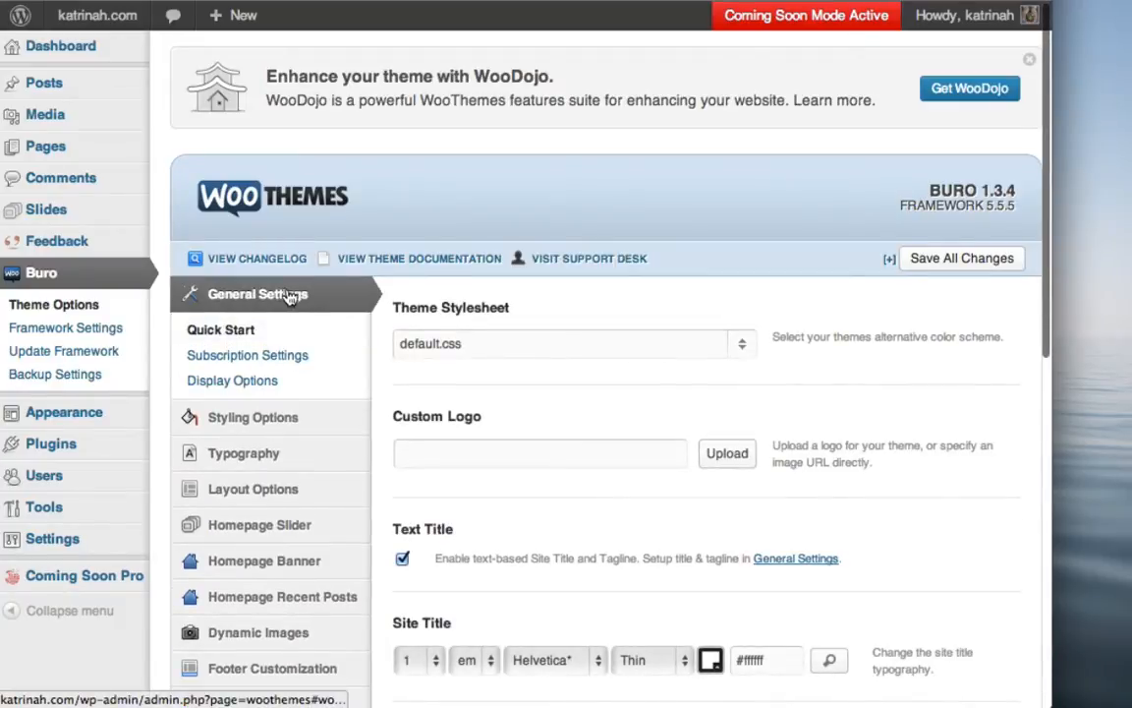
pyautogui.moveTo(305, 298)
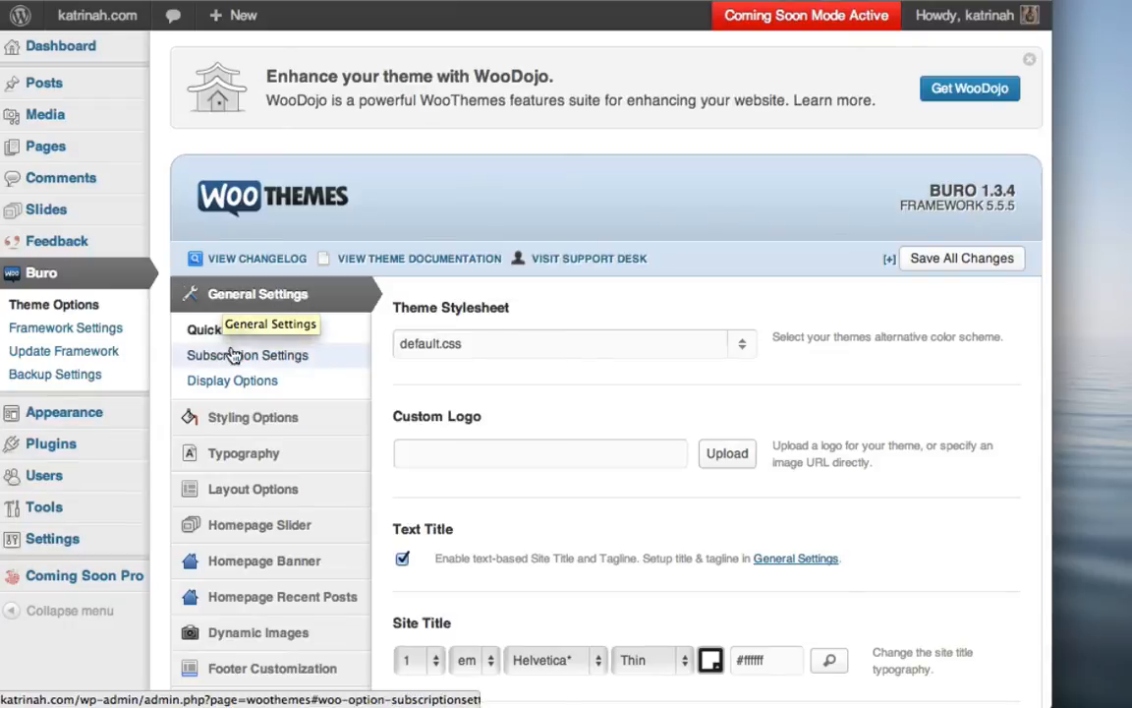
pyautogui.moveTo(272, 354)
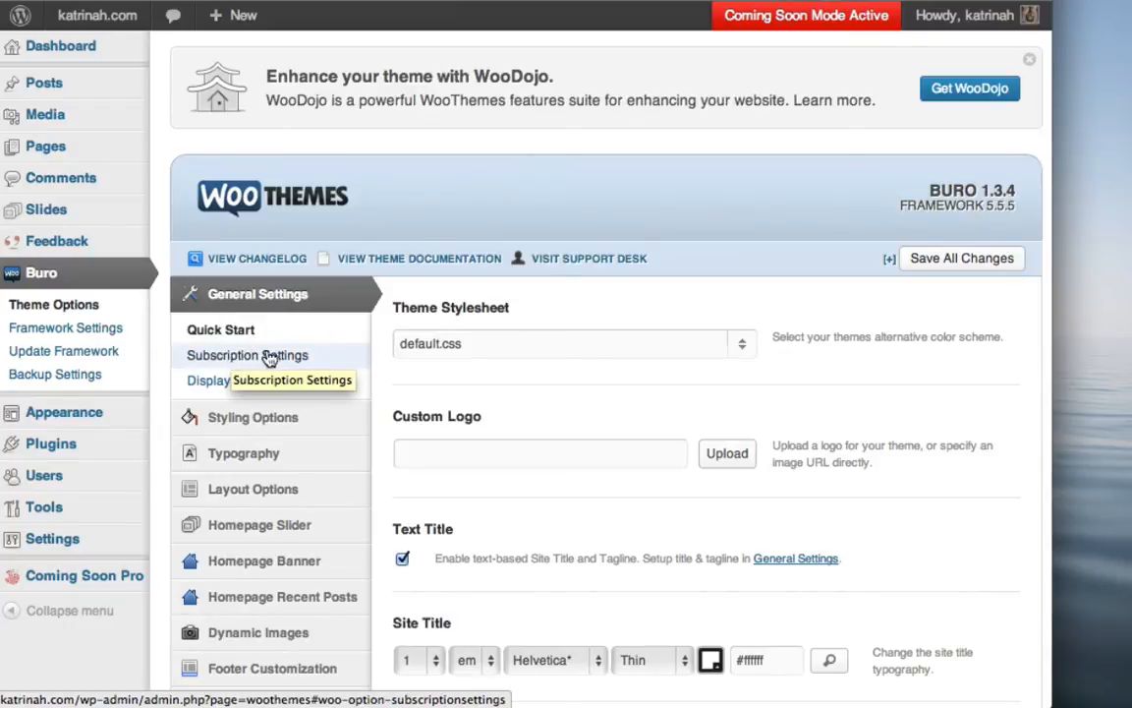
pyautogui.moveTo(232, 354)
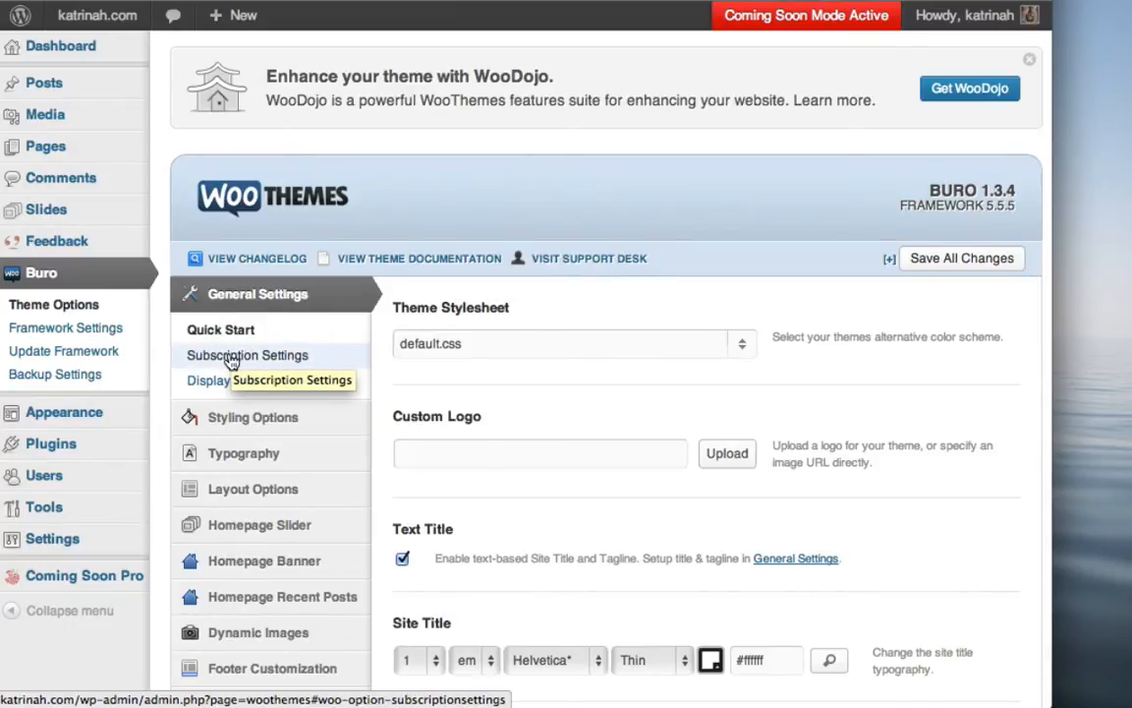
# Fill the Contact Form E-Mail under Subscription Settings with the autofilled site address.
pyautogui.click(248, 354)
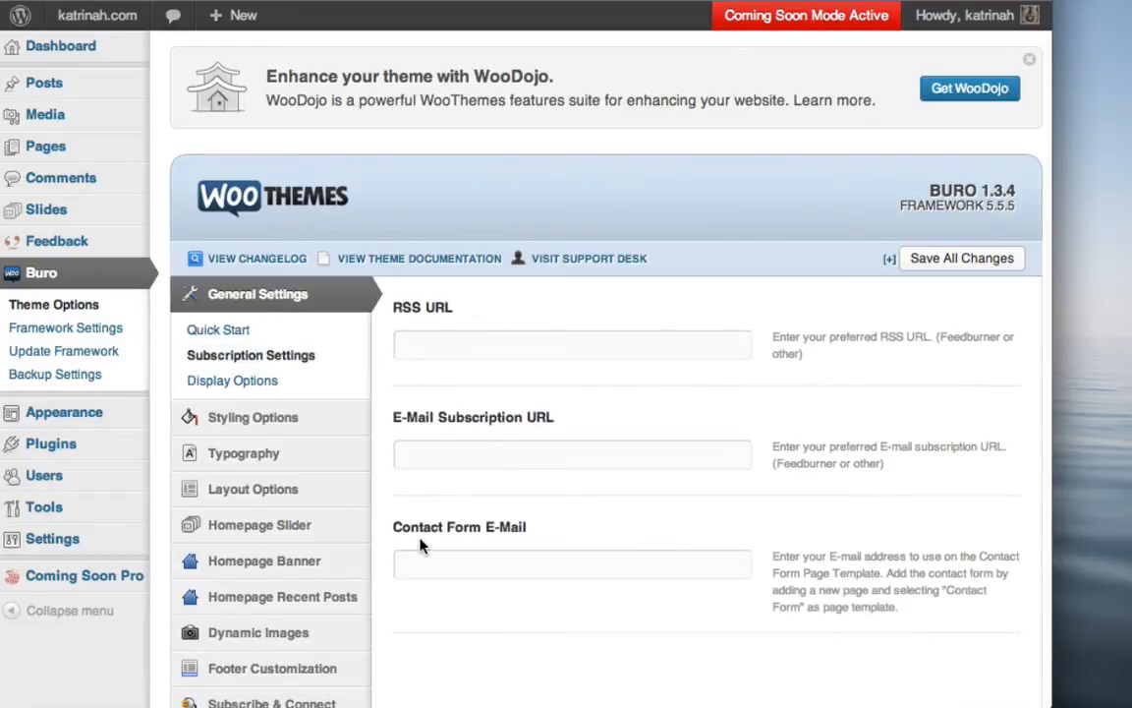
pyautogui.moveTo(550, 546)
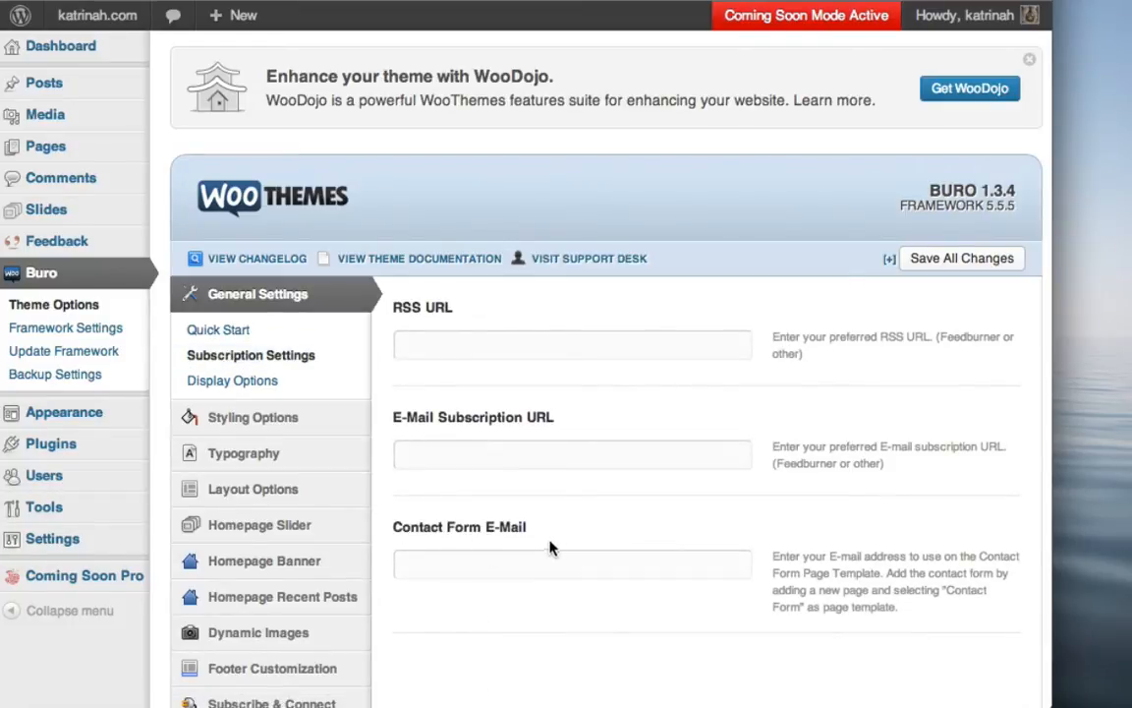
pyautogui.moveTo(480, 526)
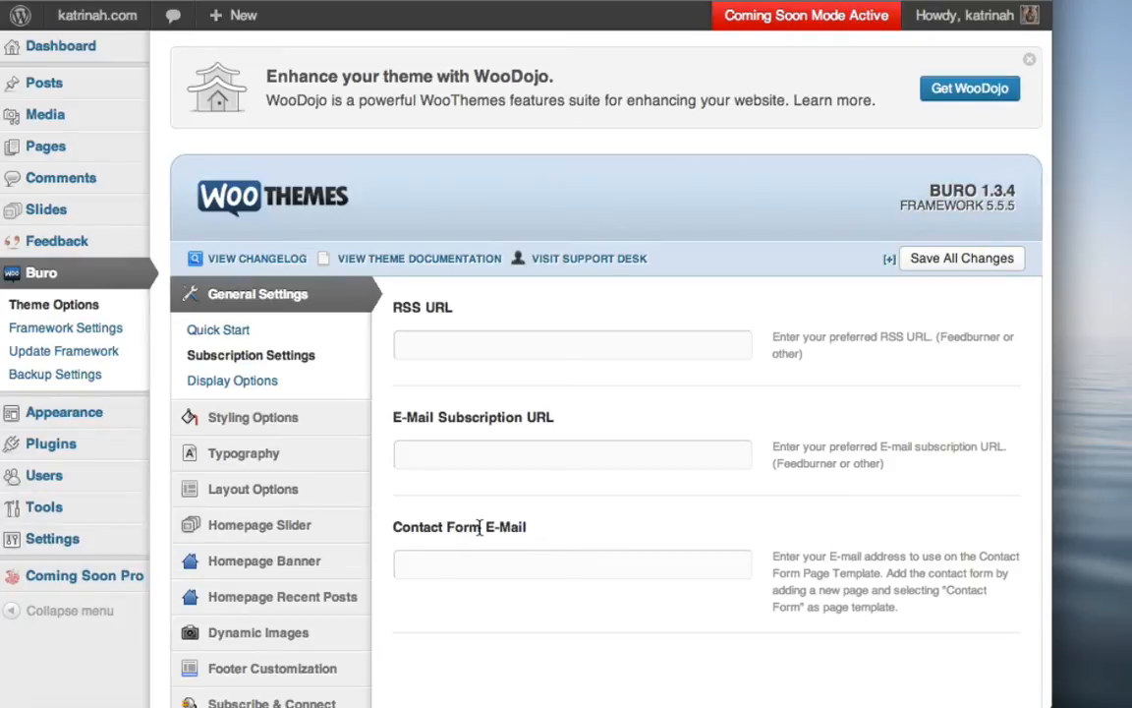
pyautogui.moveTo(808, 556)
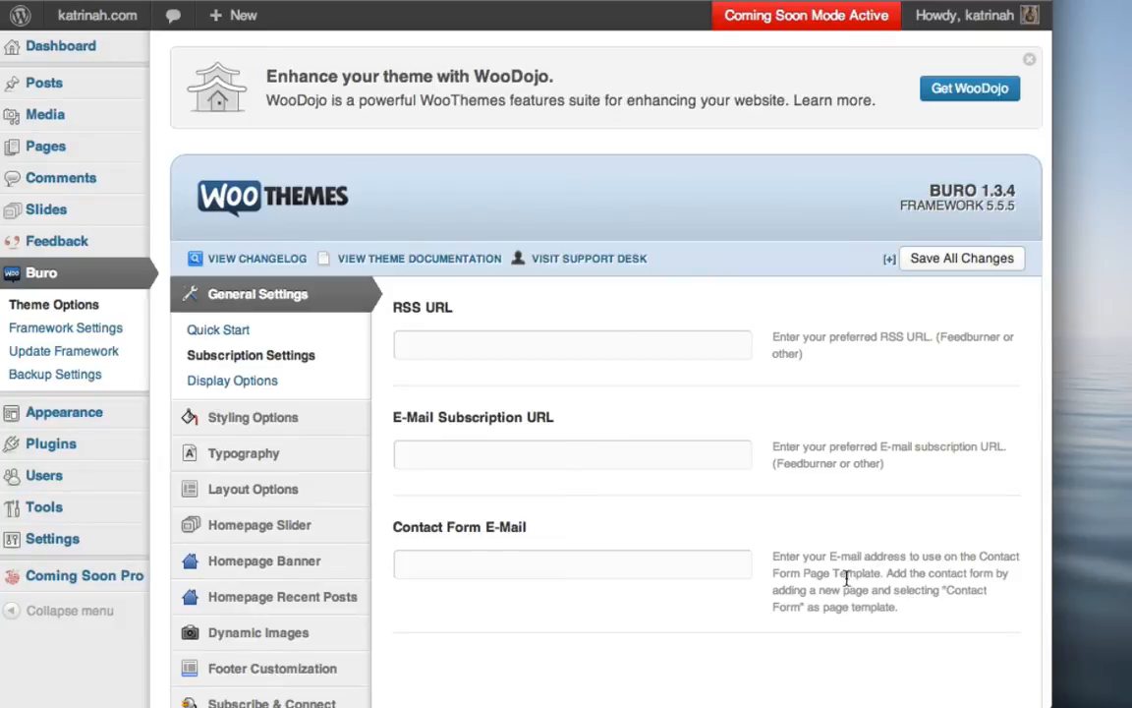
pyautogui.moveTo(896, 574)
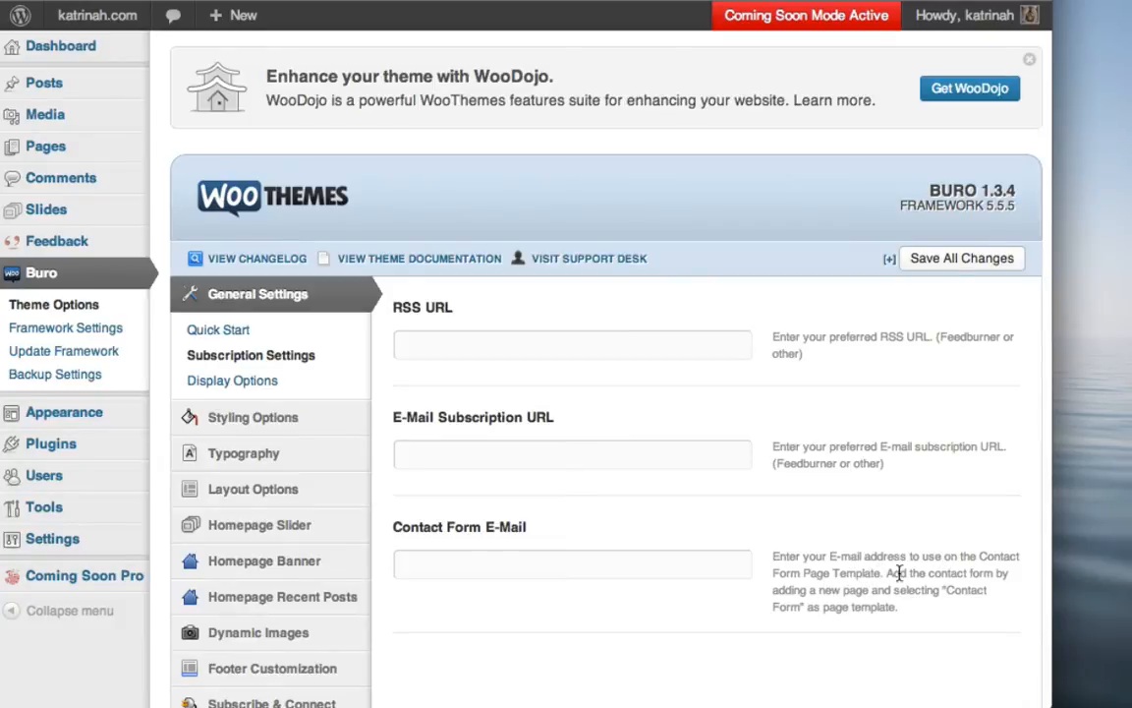
pyautogui.moveTo(855, 598)
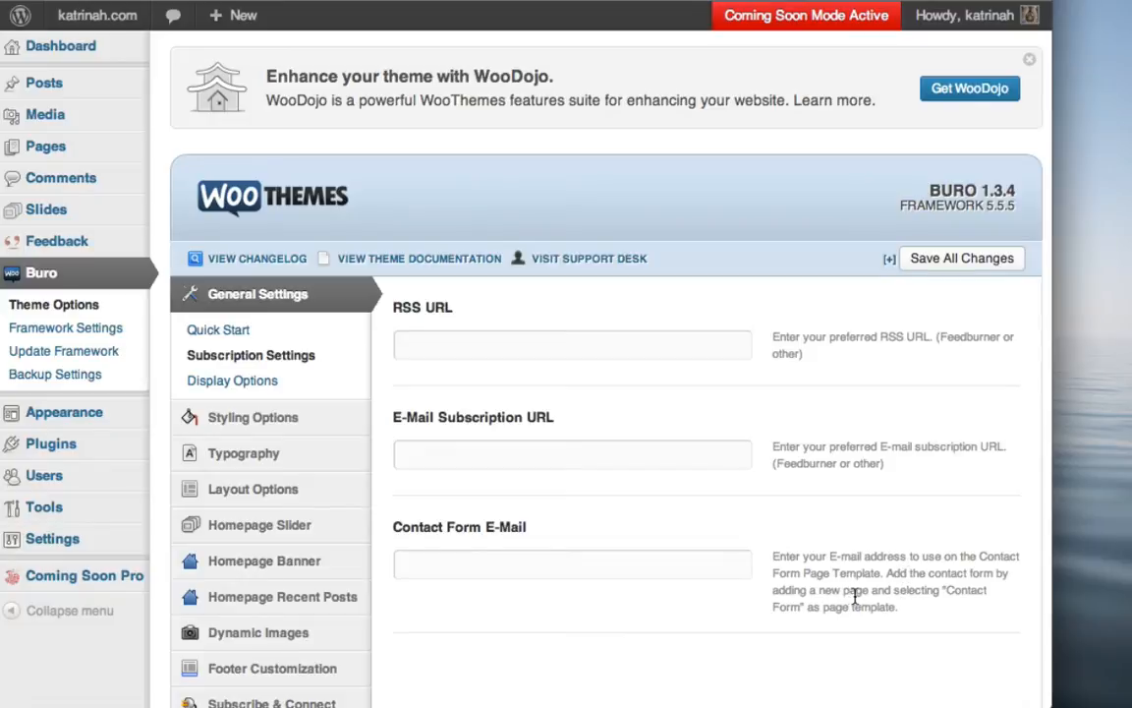
pyautogui.moveTo(857, 631)
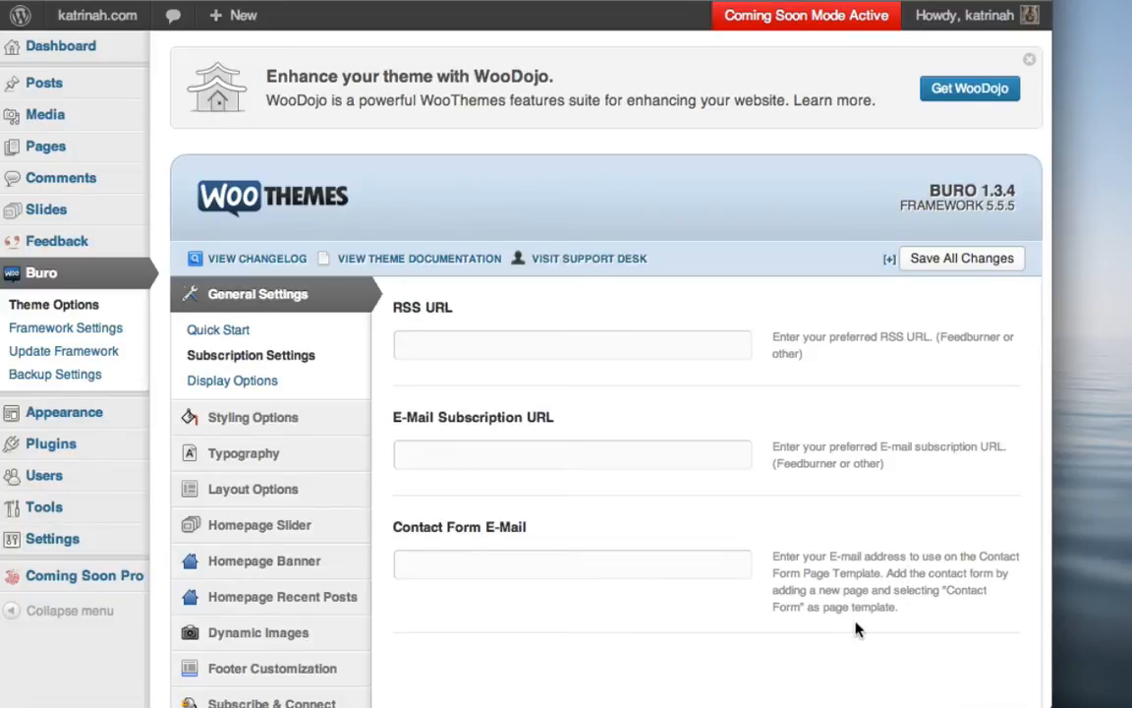
pyautogui.moveTo(888, 611)
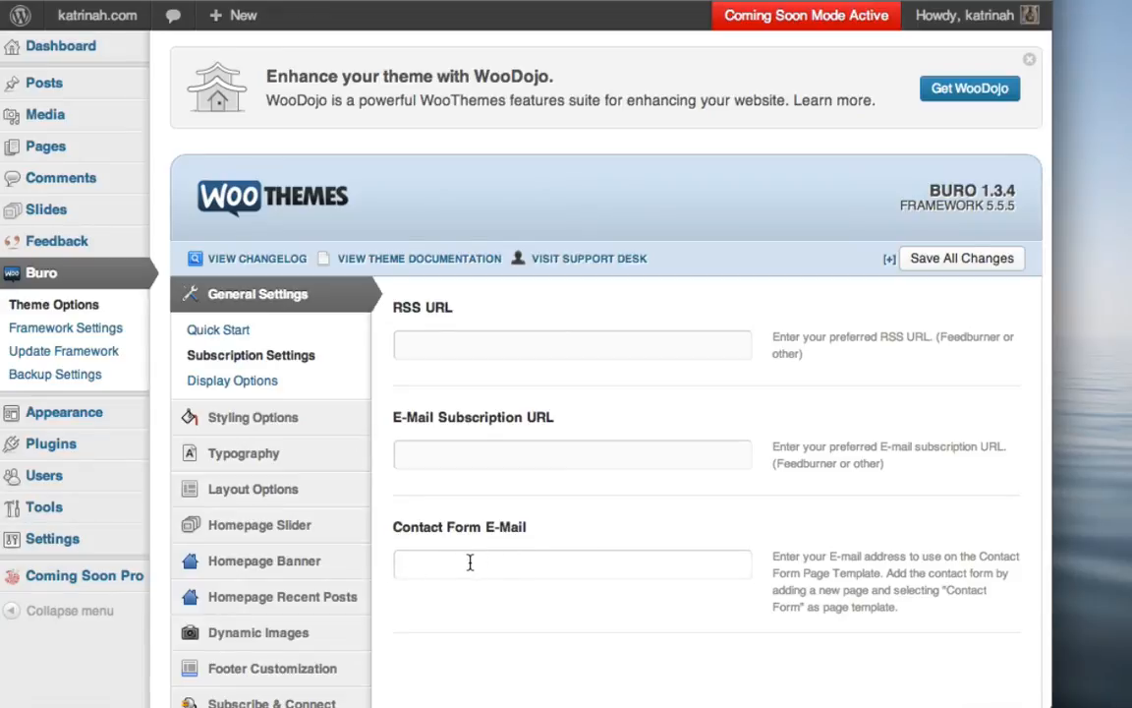
pyautogui.write('he')
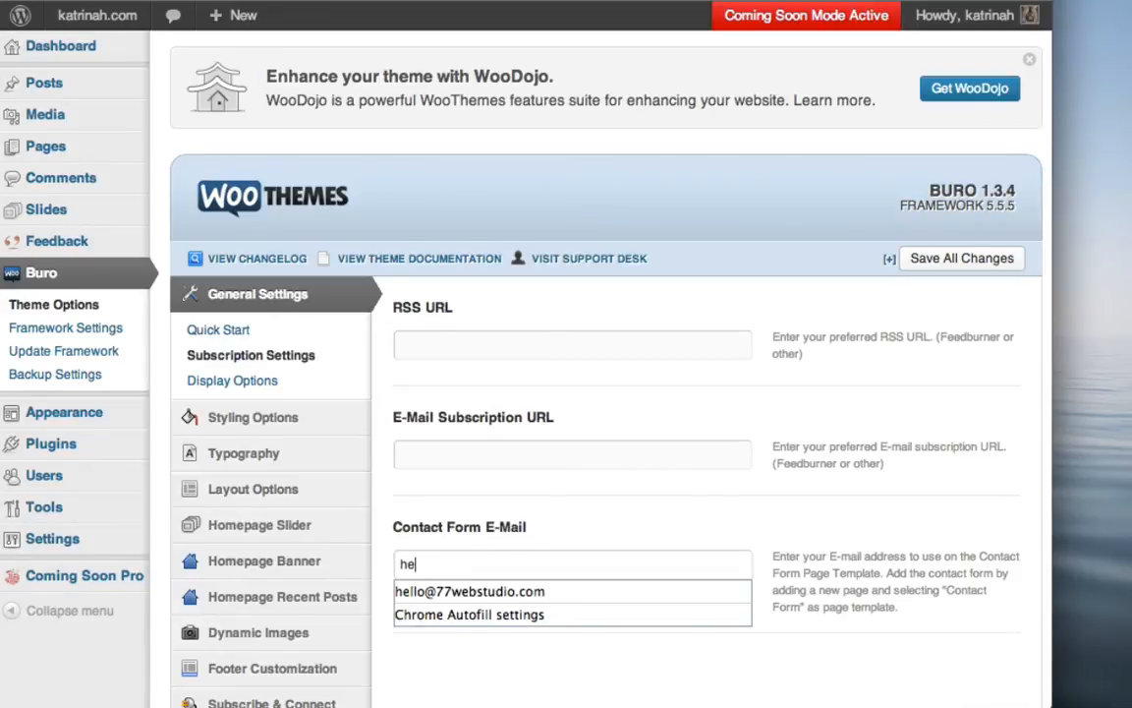
pyautogui.click(470, 589)
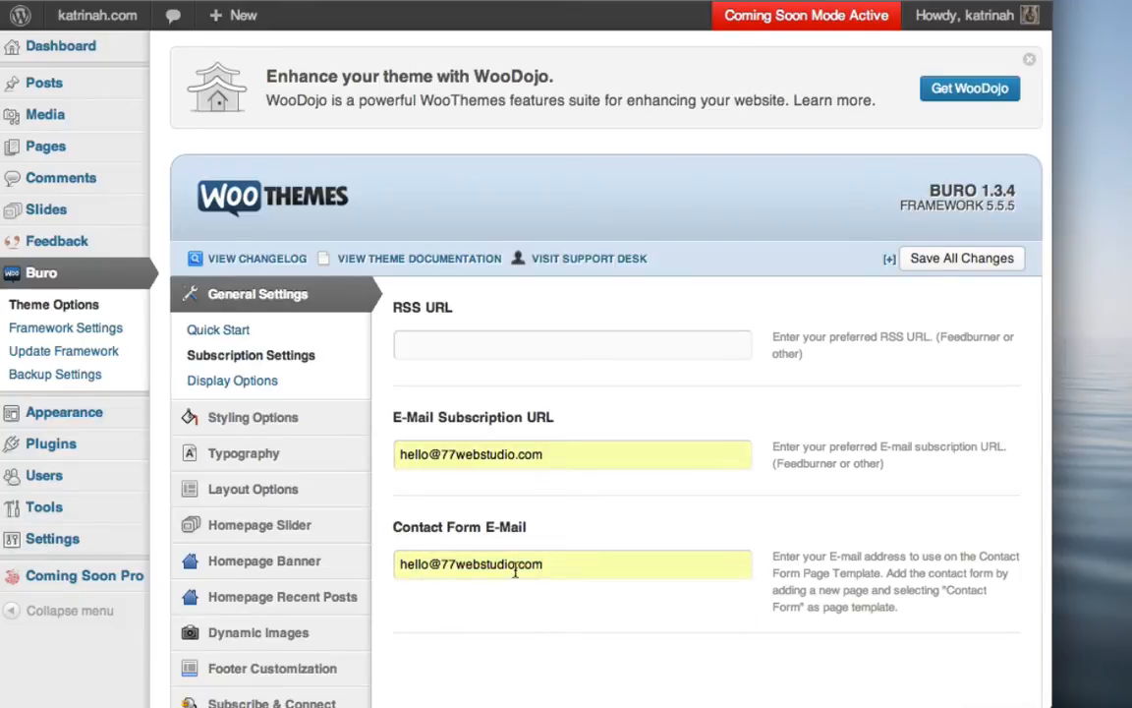
pyautogui.moveTo(424, 515)
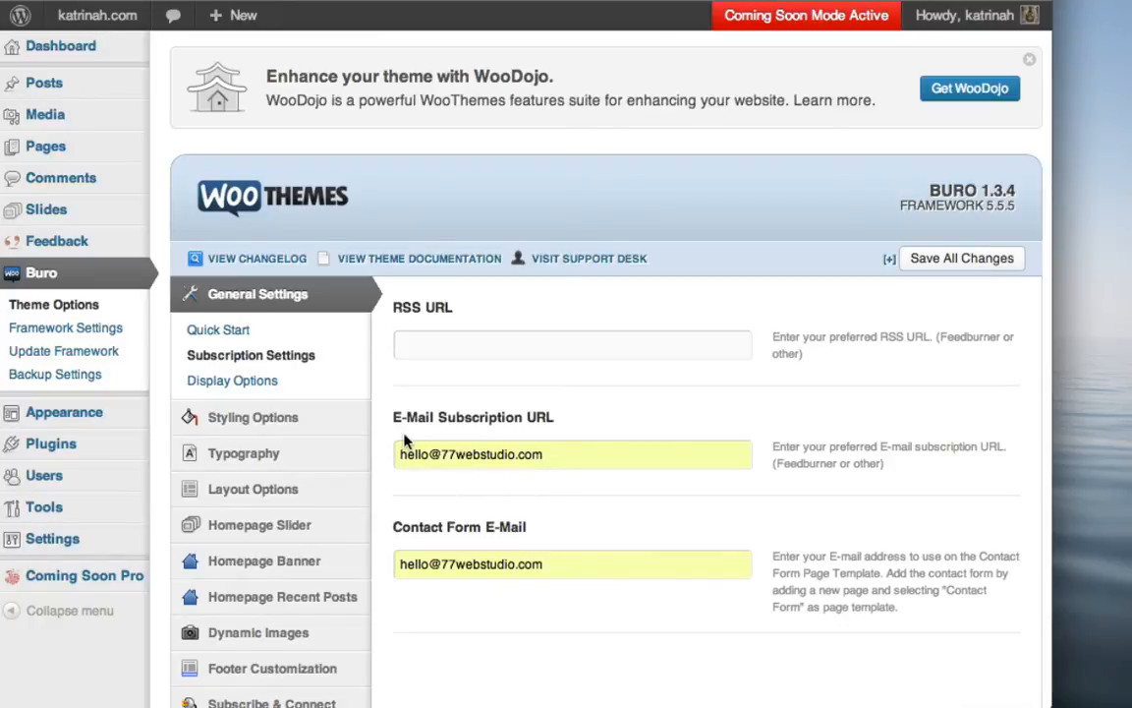
pyautogui.moveTo(549, 422)
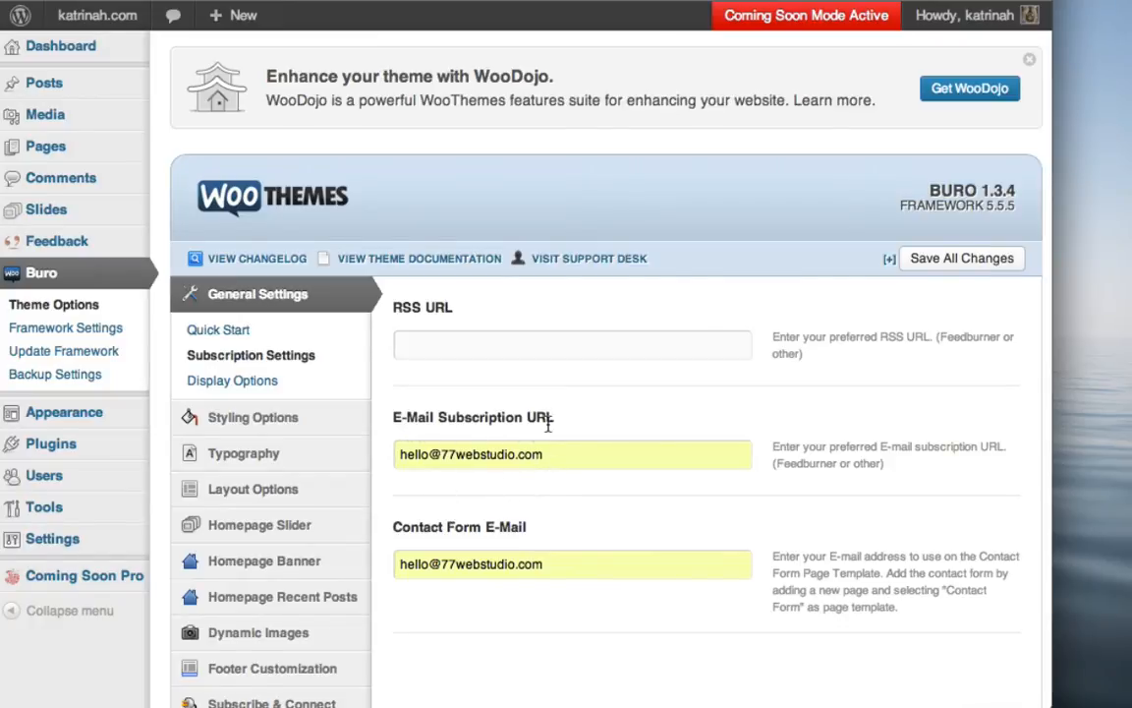
pyautogui.moveTo(521, 464)
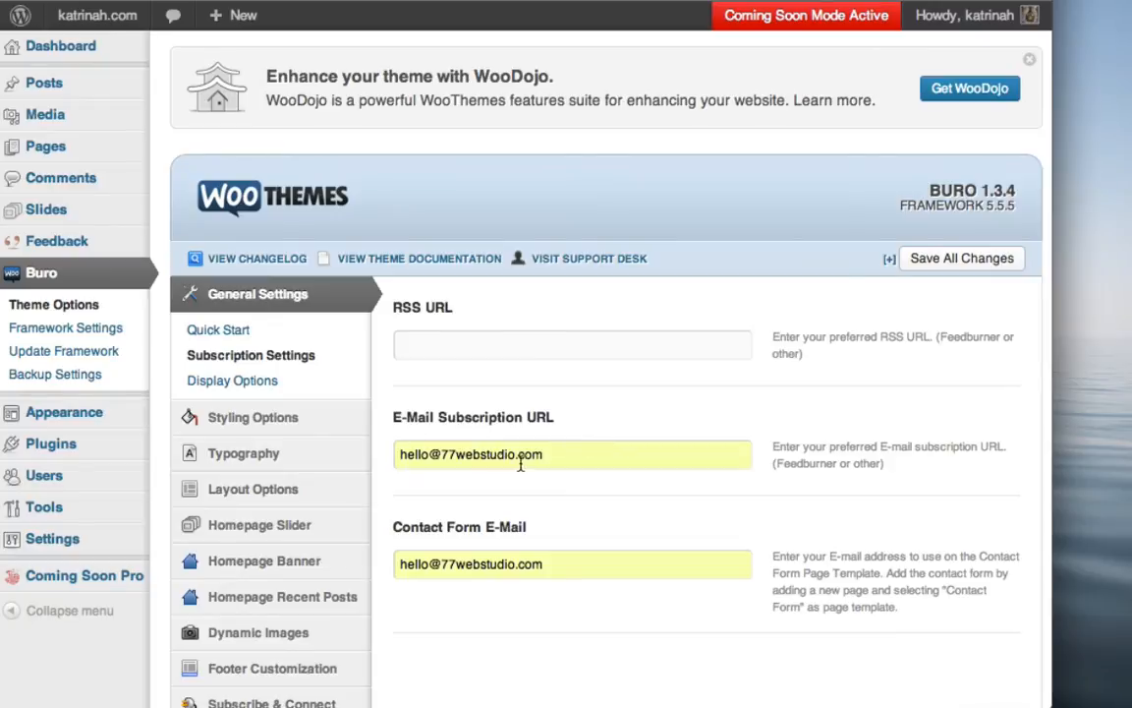
pyautogui.moveTo(728, 464)
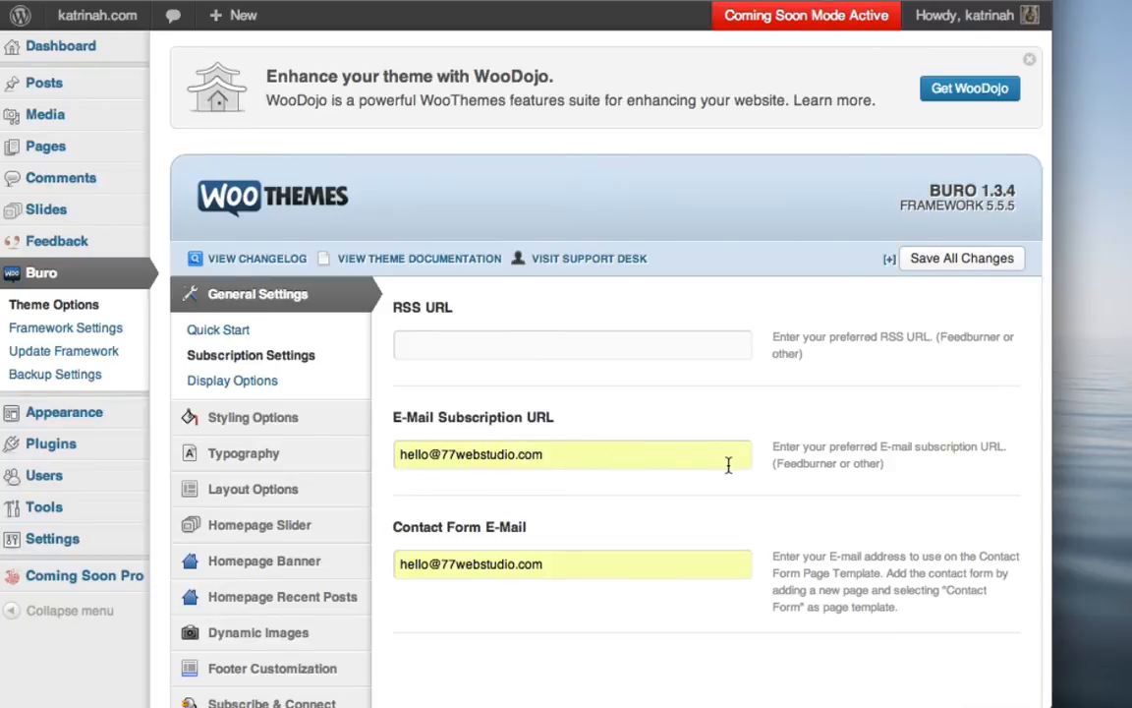
pyautogui.moveTo(550, 480)
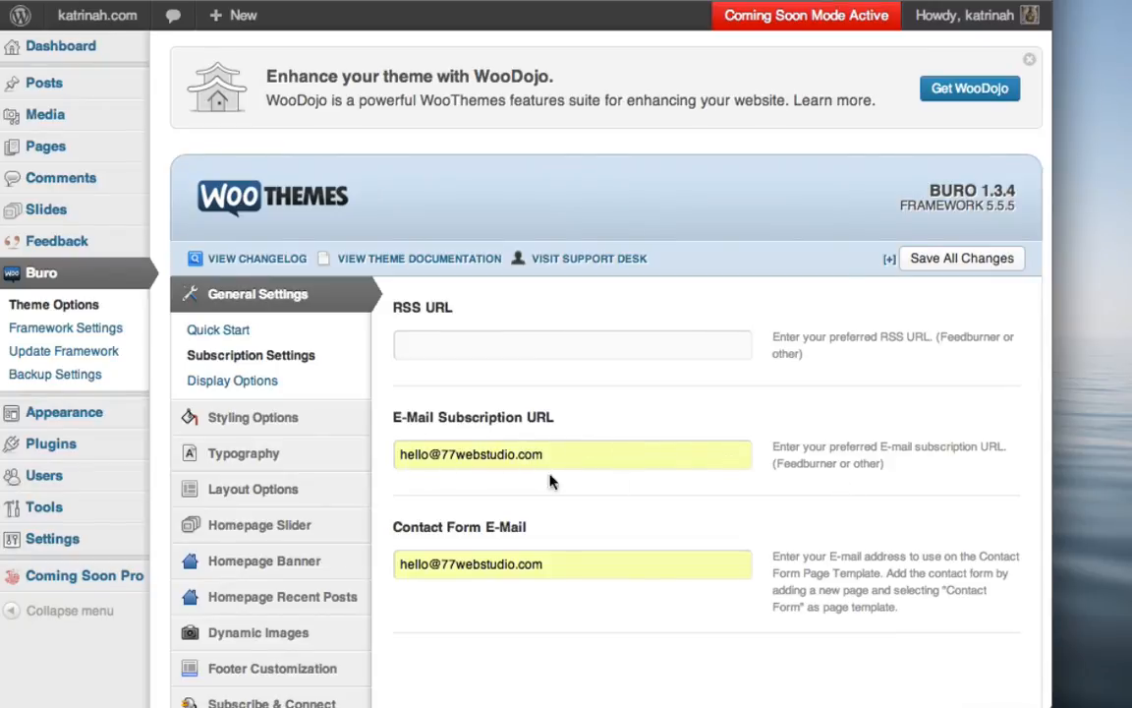
pyautogui.moveTo(560, 432)
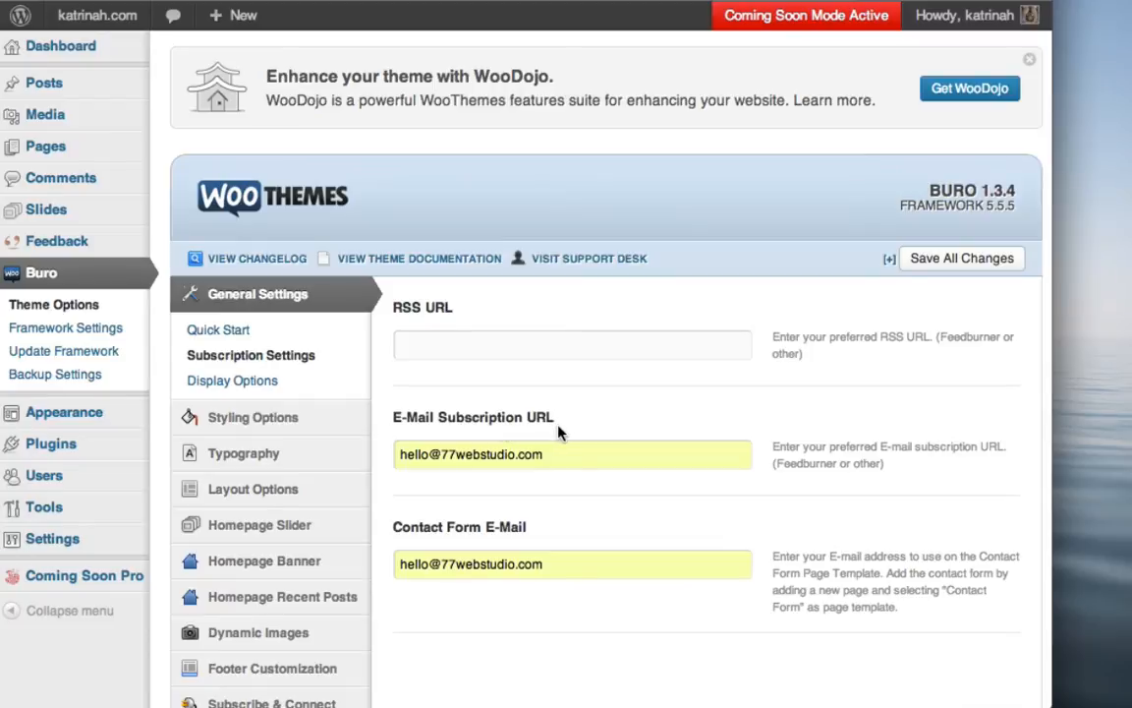
# Clear the E-Mail Subscription URL, keep the contact form address, and save all theme changes.
pyautogui.doubleClick(471, 454)
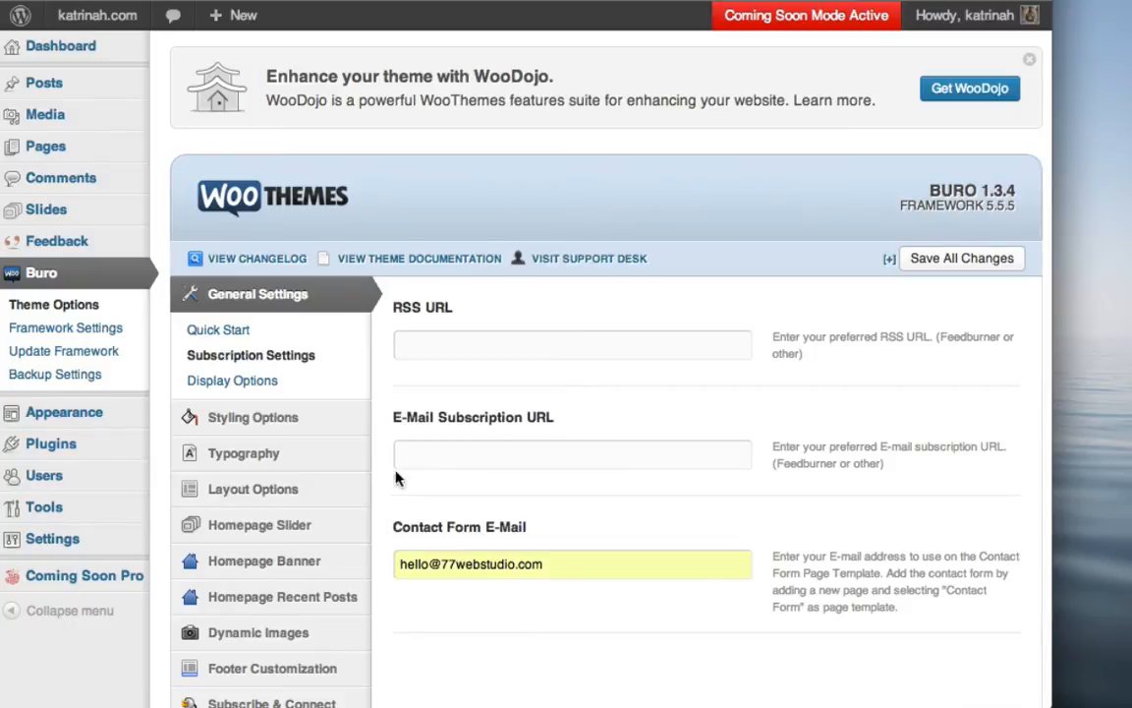
pyautogui.moveTo(581, 547)
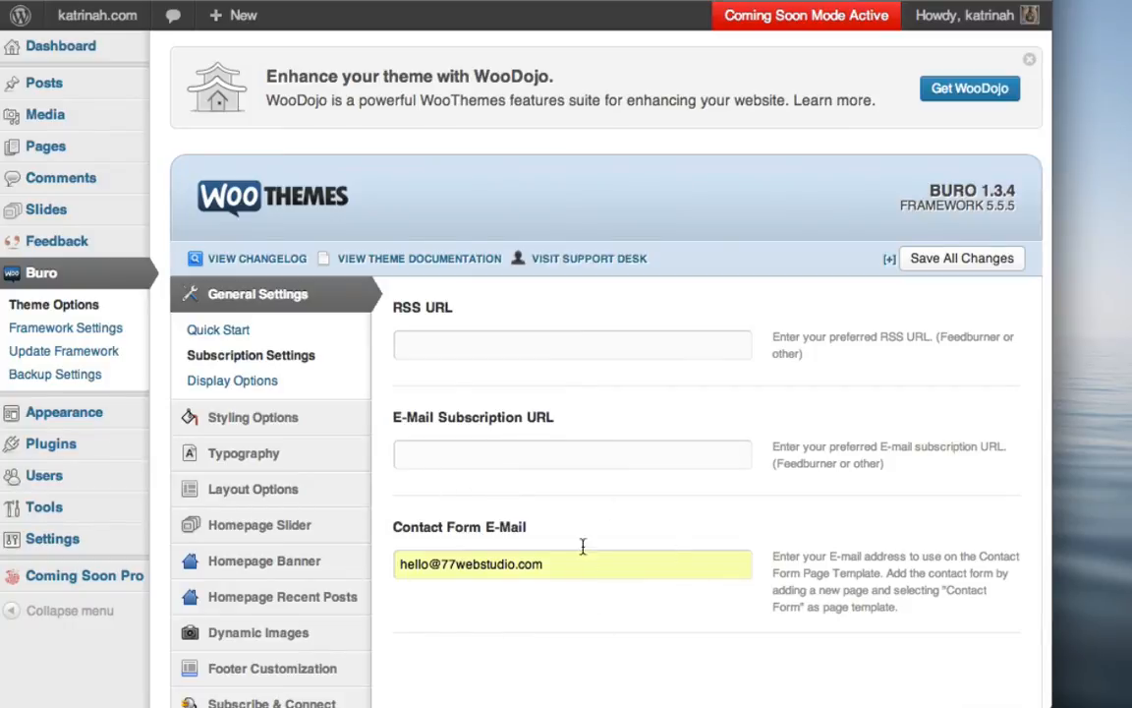
pyautogui.moveTo(440, 551)
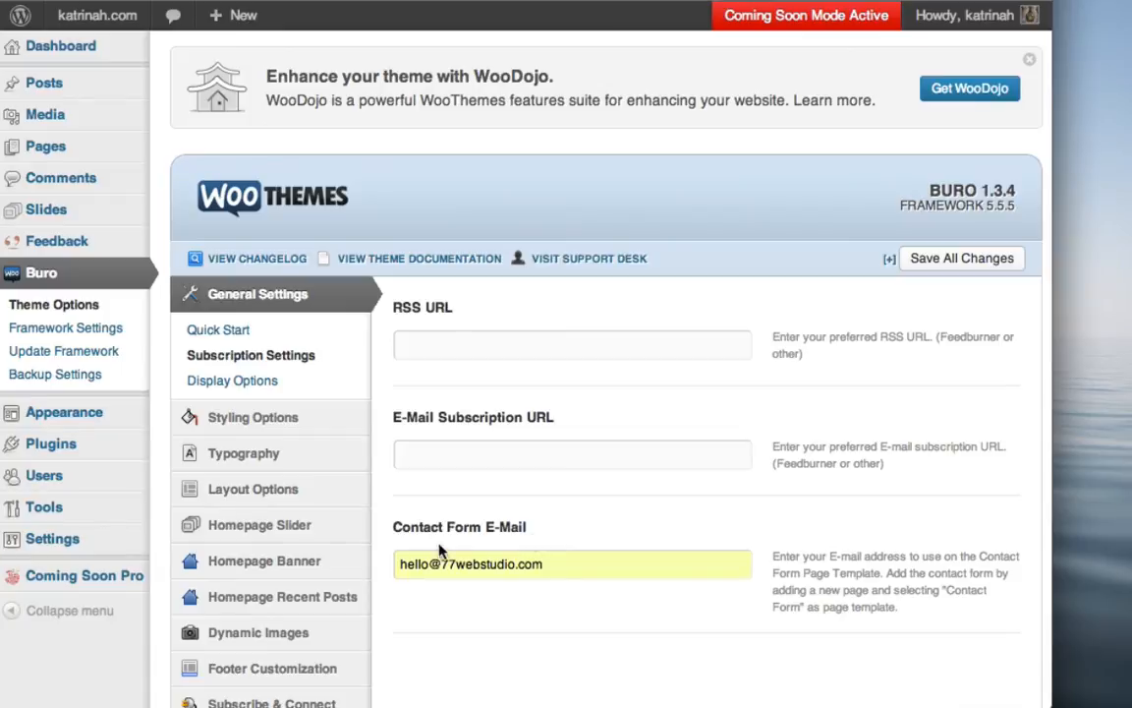
pyautogui.click(530, 564)
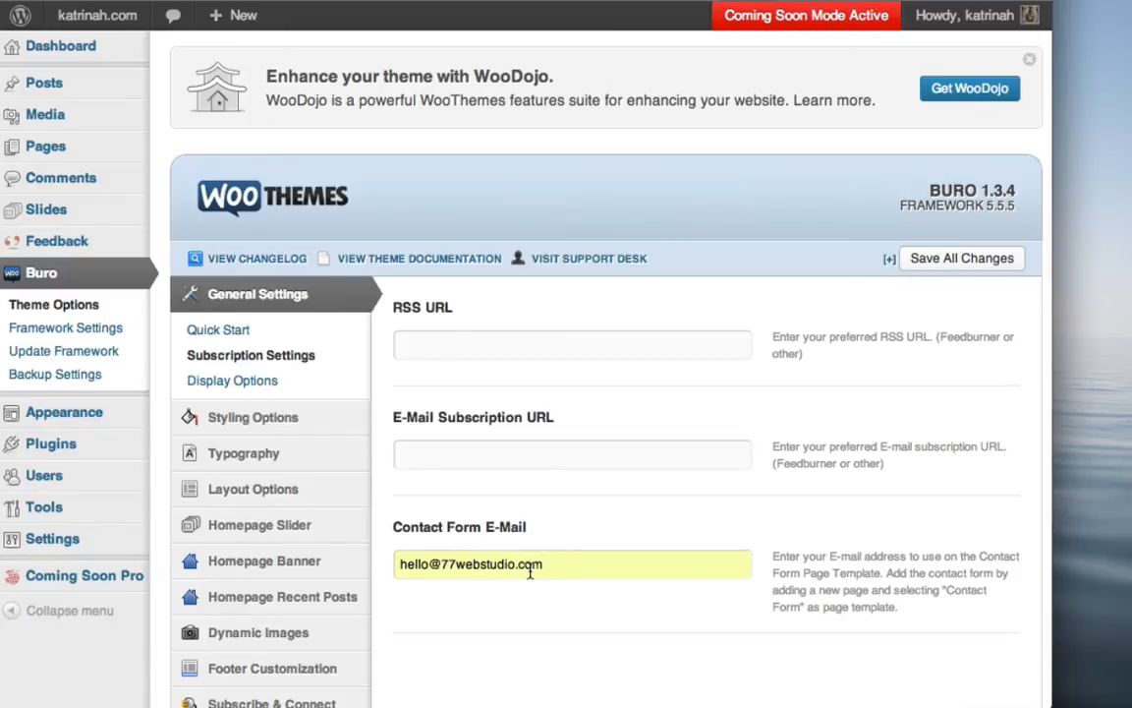
pyautogui.moveTo(704, 450)
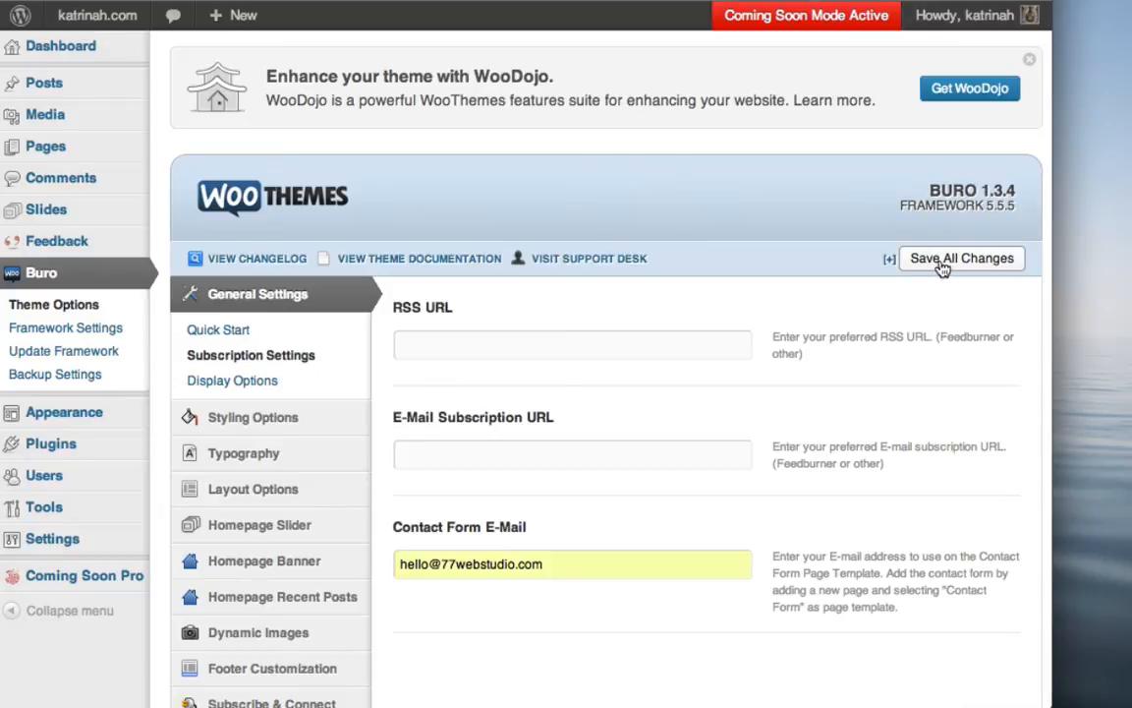
pyautogui.click(959, 257)
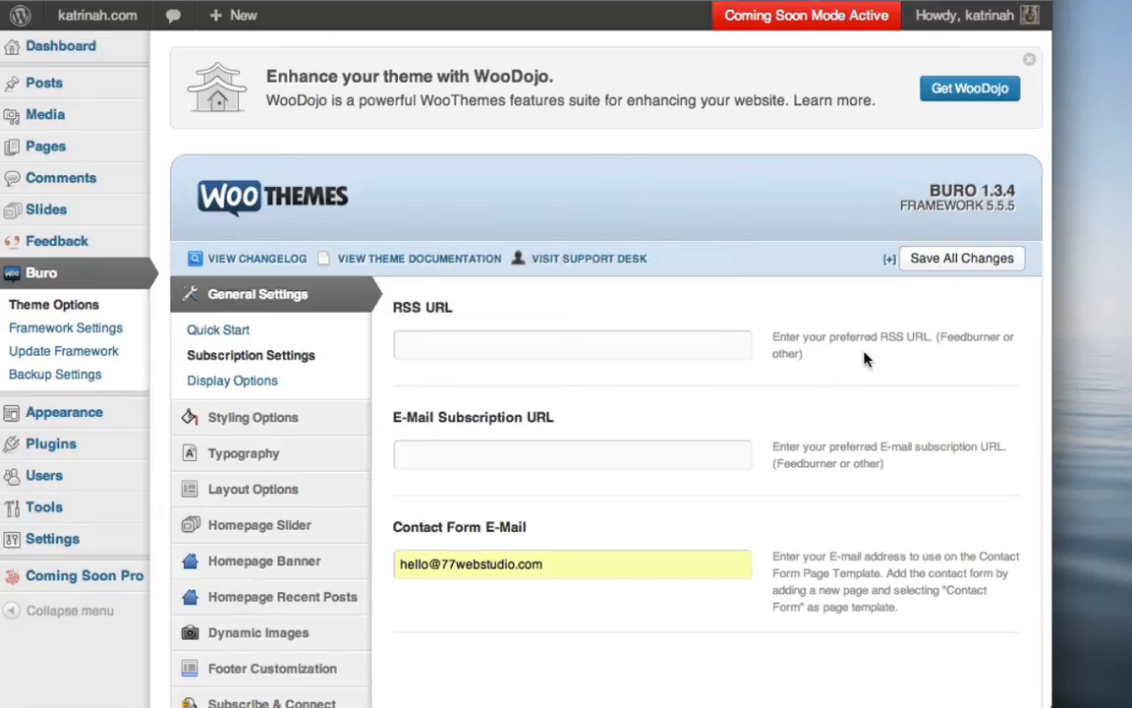
pyautogui.moveTo(823, 310)
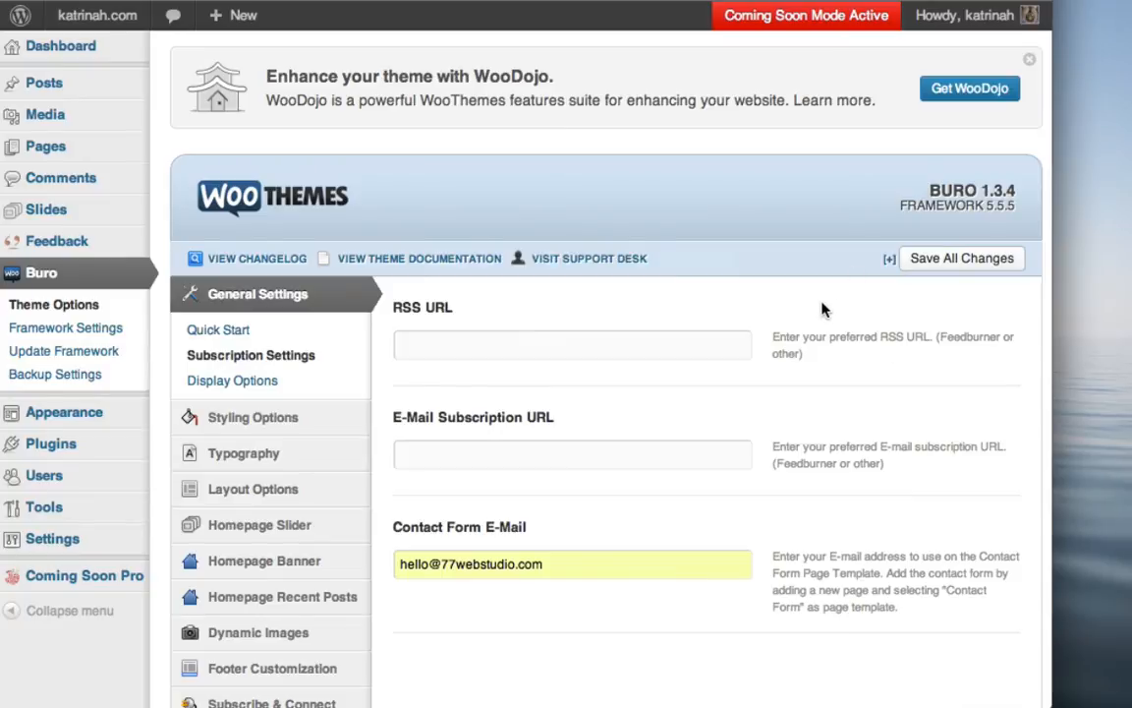
pyautogui.moveTo(96, 16)
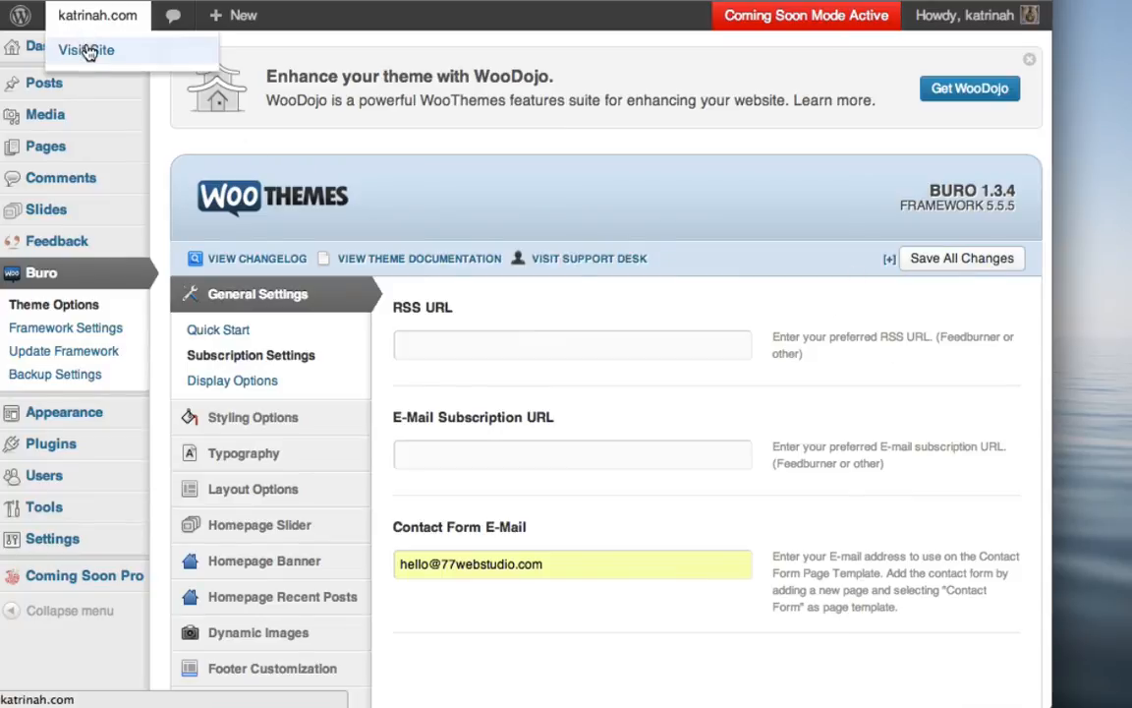
# Visit the live site's Contact page and review the form, now free of the e-mail error.
pyautogui.click(86, 51)
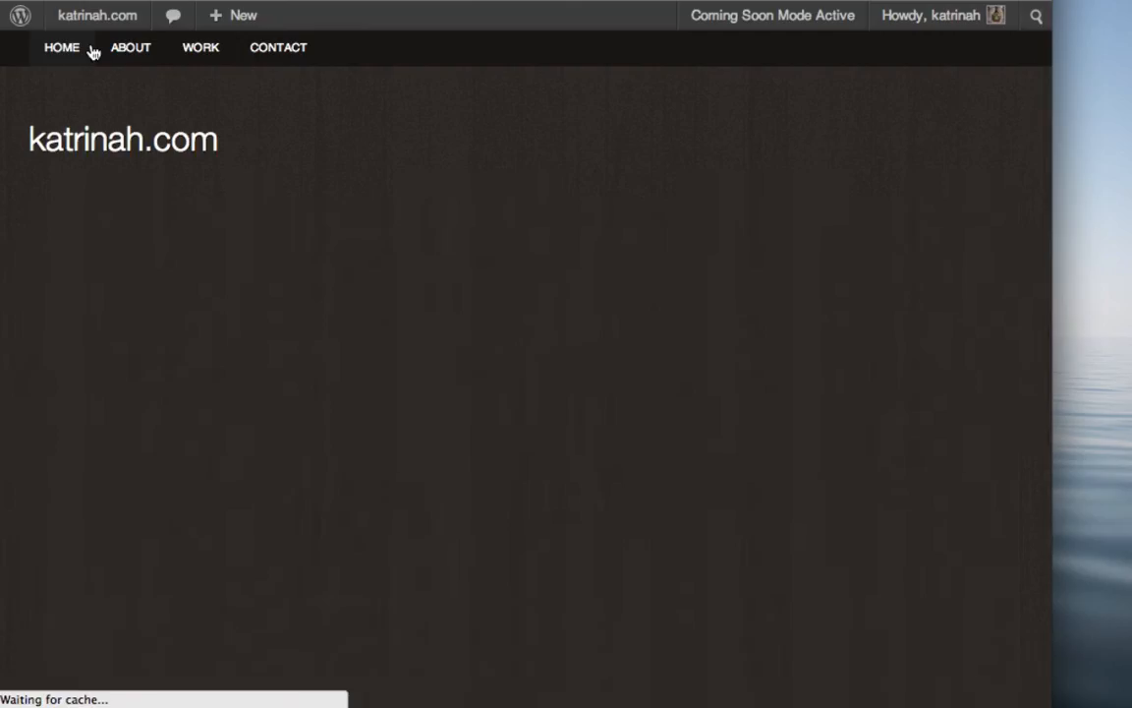
pyautogui.click(279, 47)
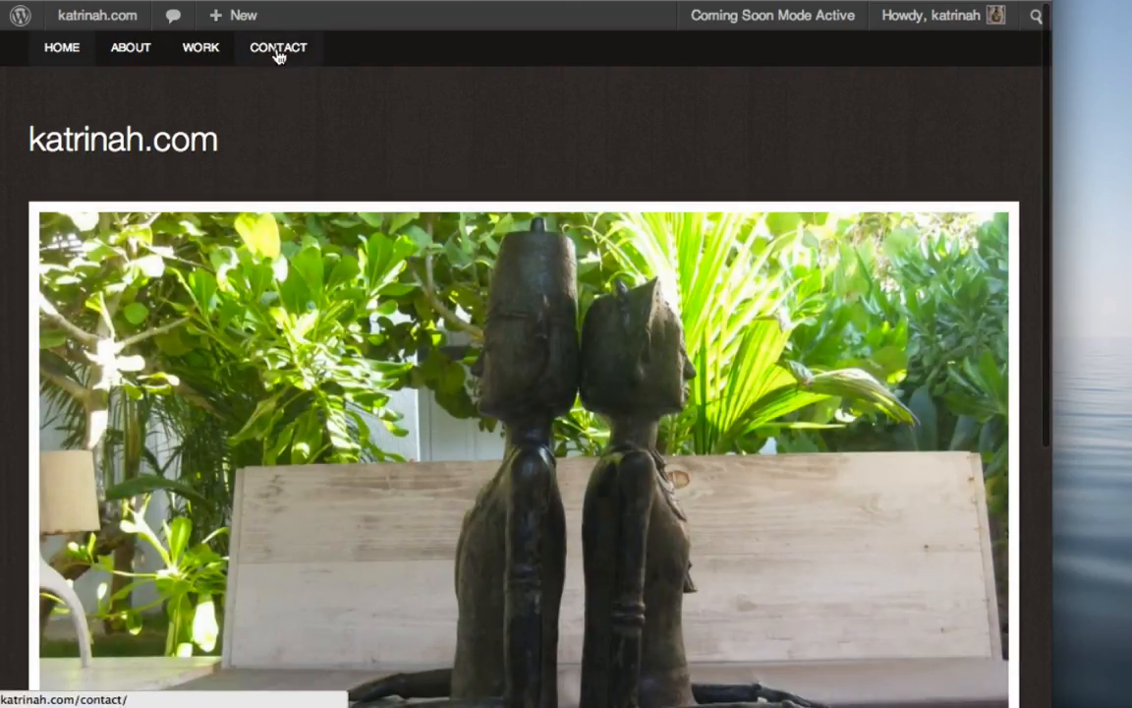
pyautogui.click(279, 48)
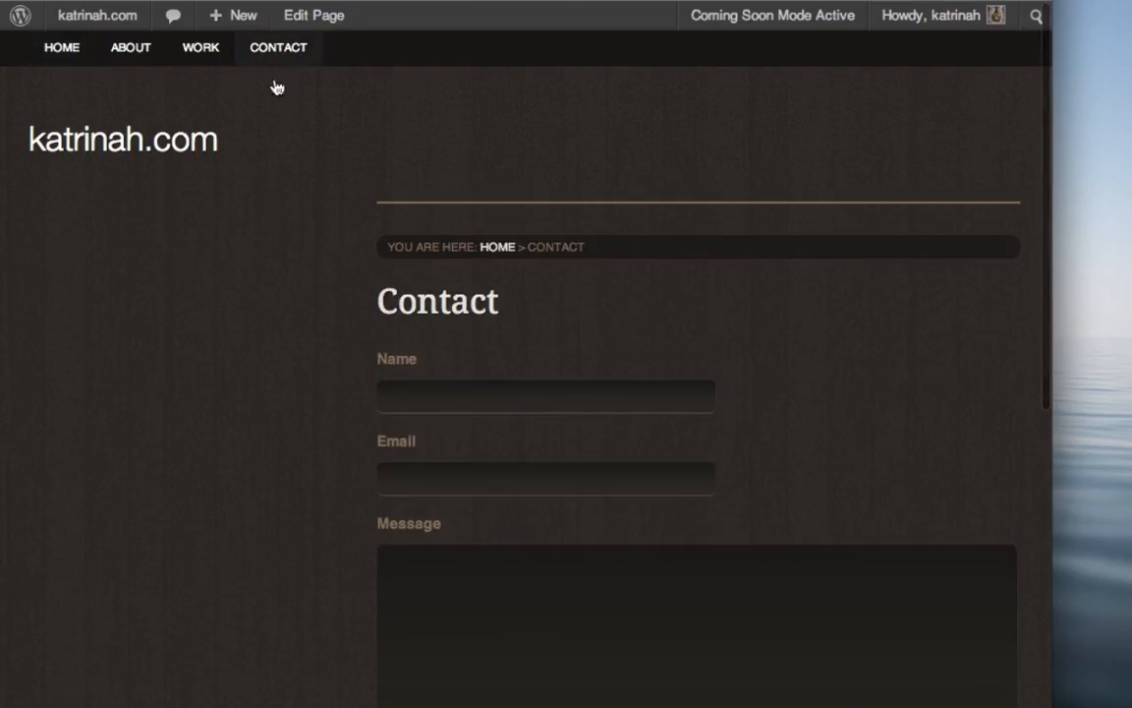
pyautogui.moveTo(397, 362)
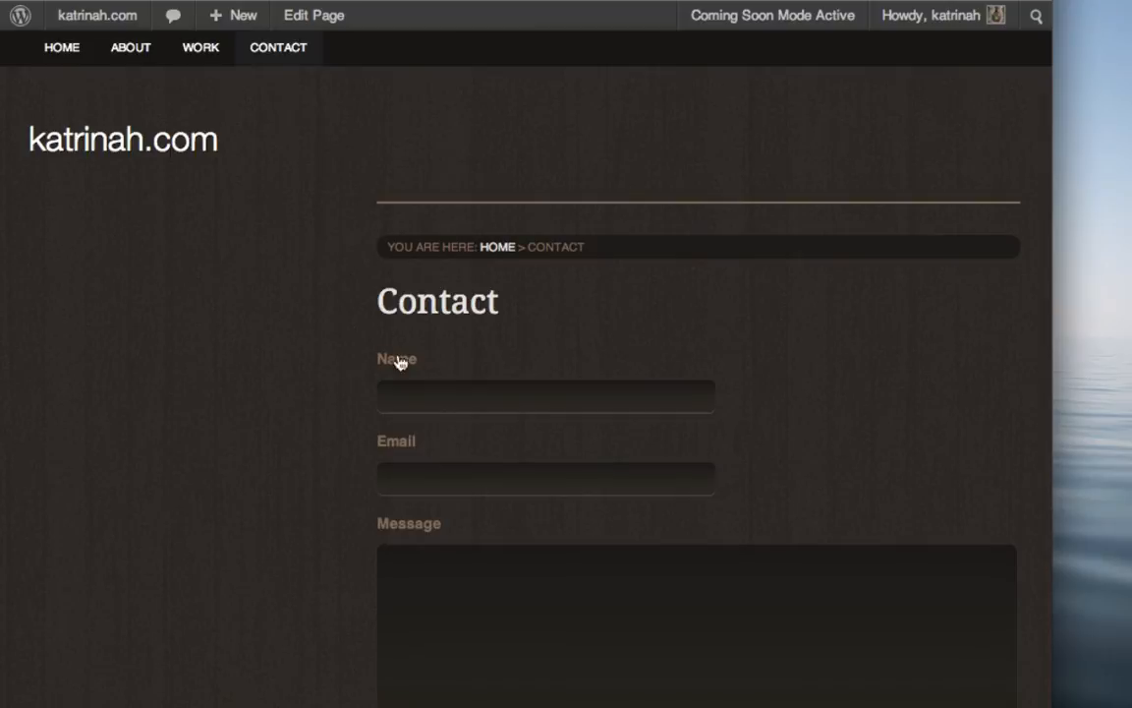
pyautogui.moveTo(684, 327)
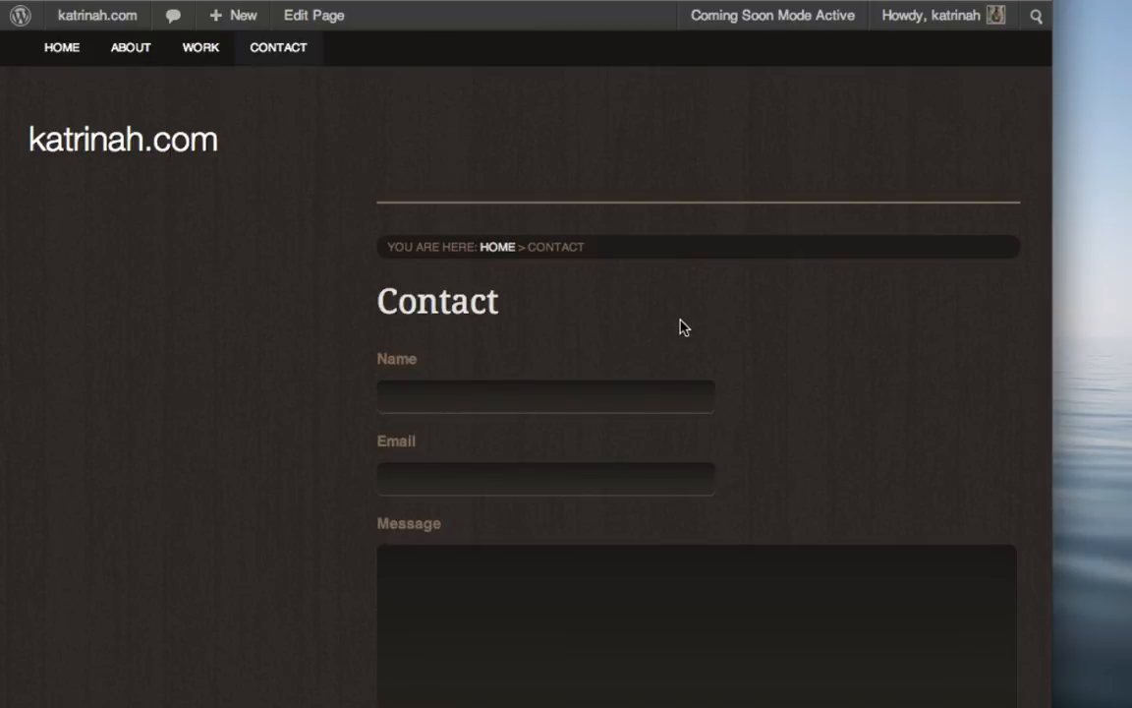
pyautogui.scroll(-3)
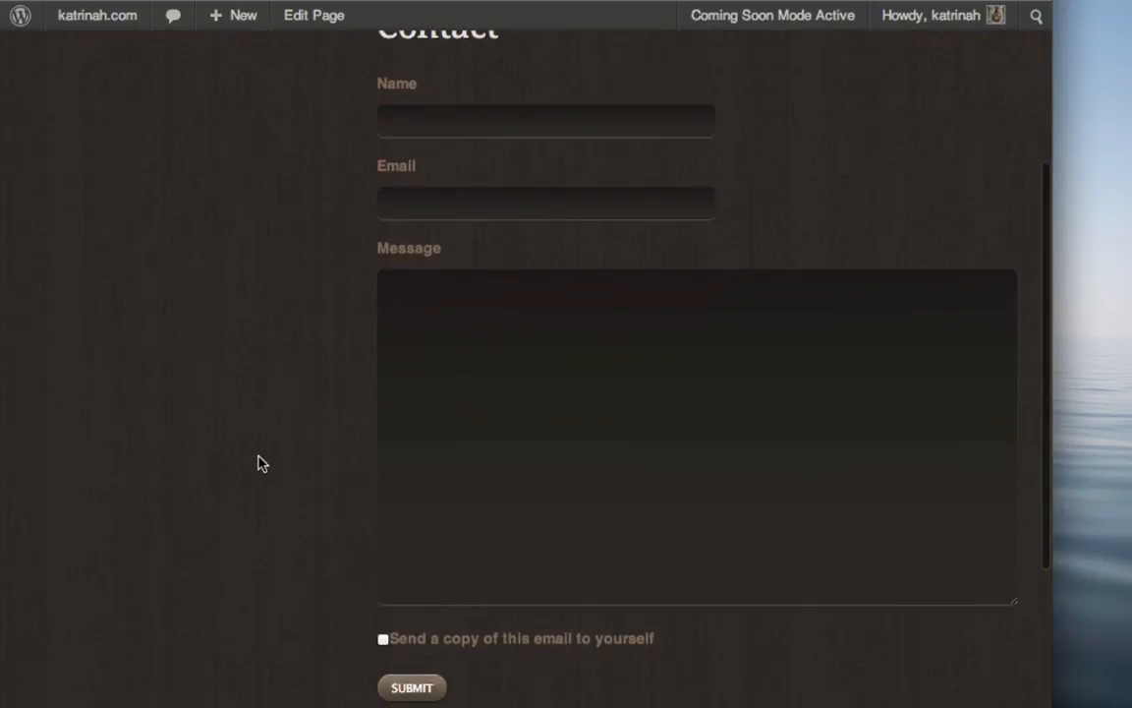
pyautogui.scroll(3)
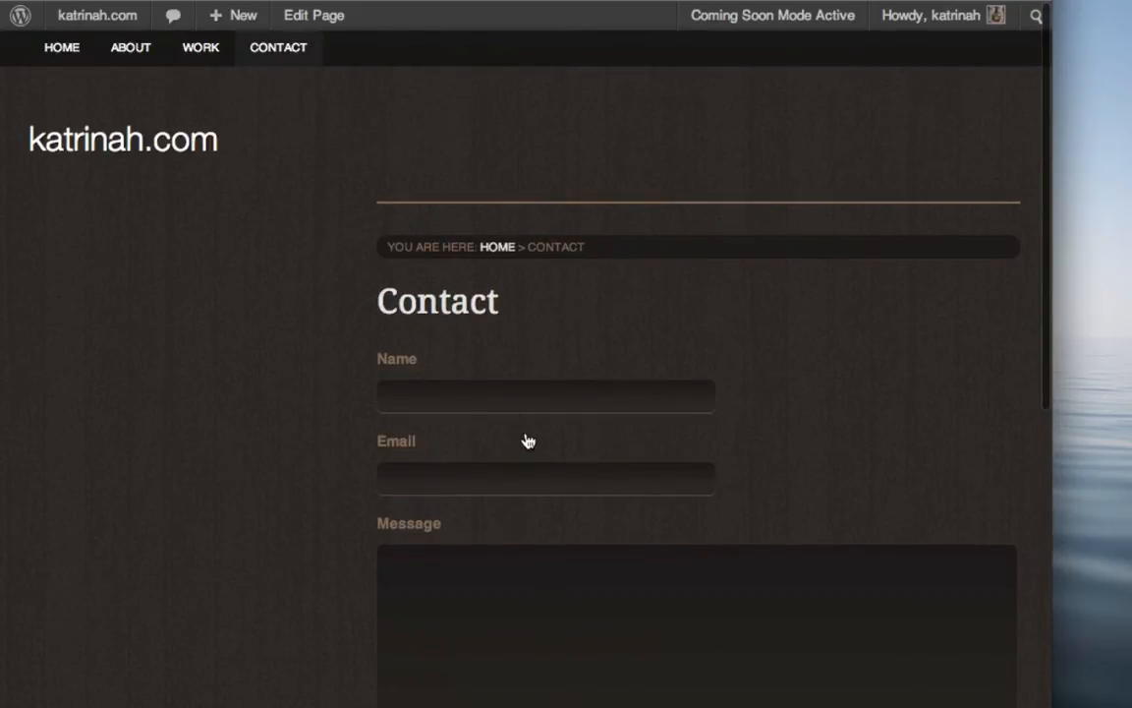
pyautogui.moveTo(385, 340)
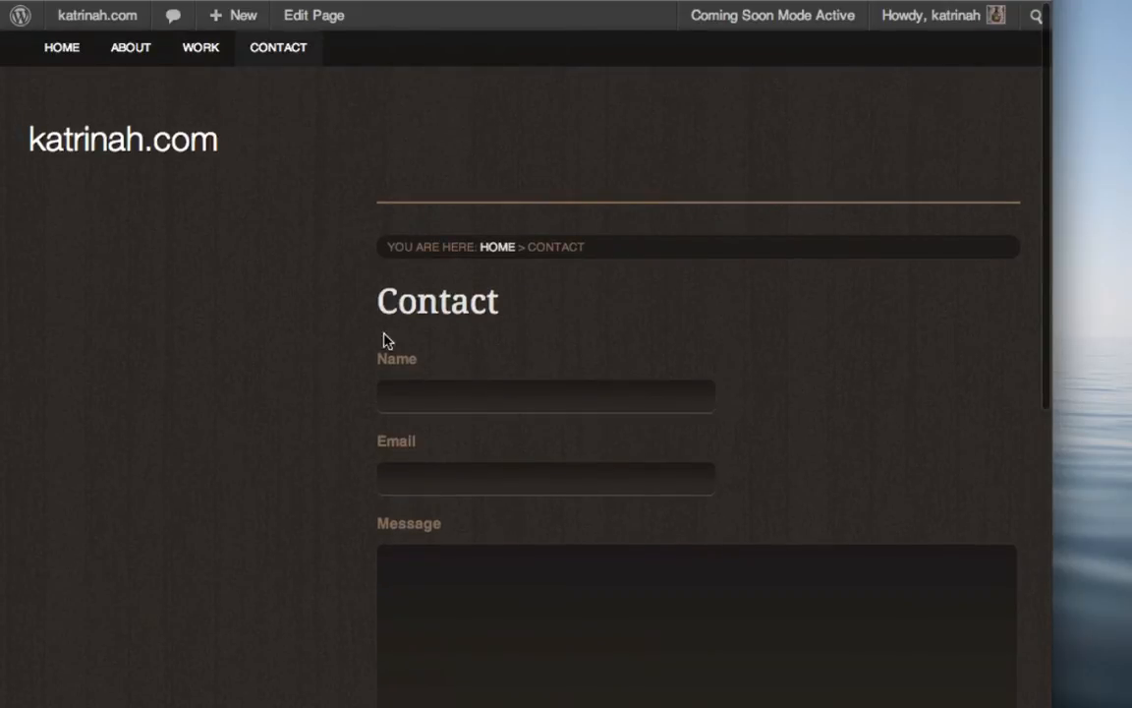